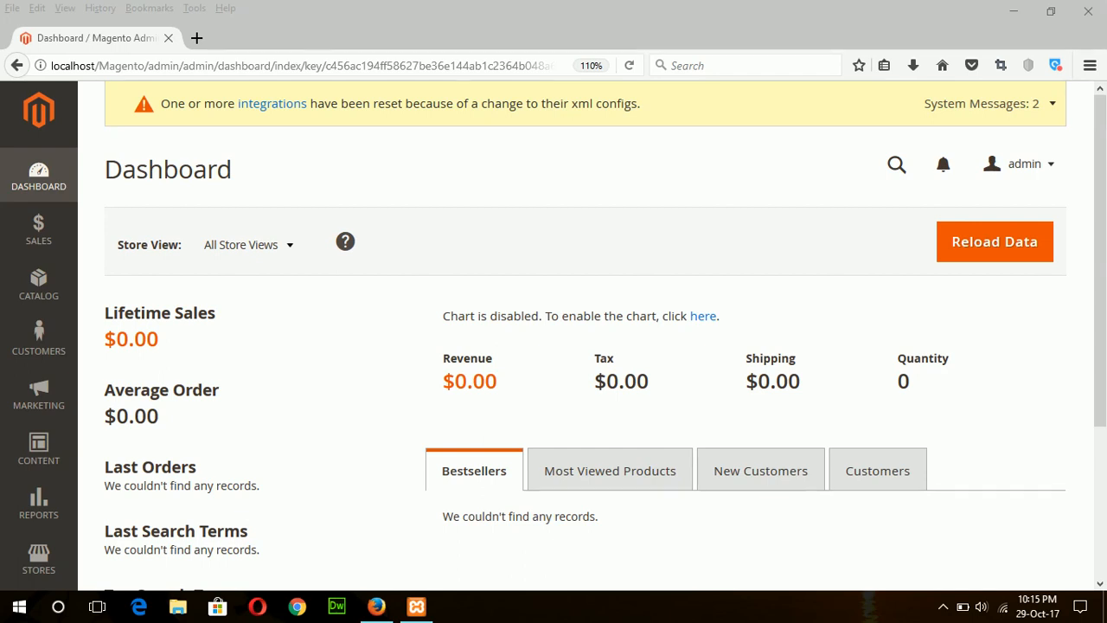
mouse_move(38, 286)
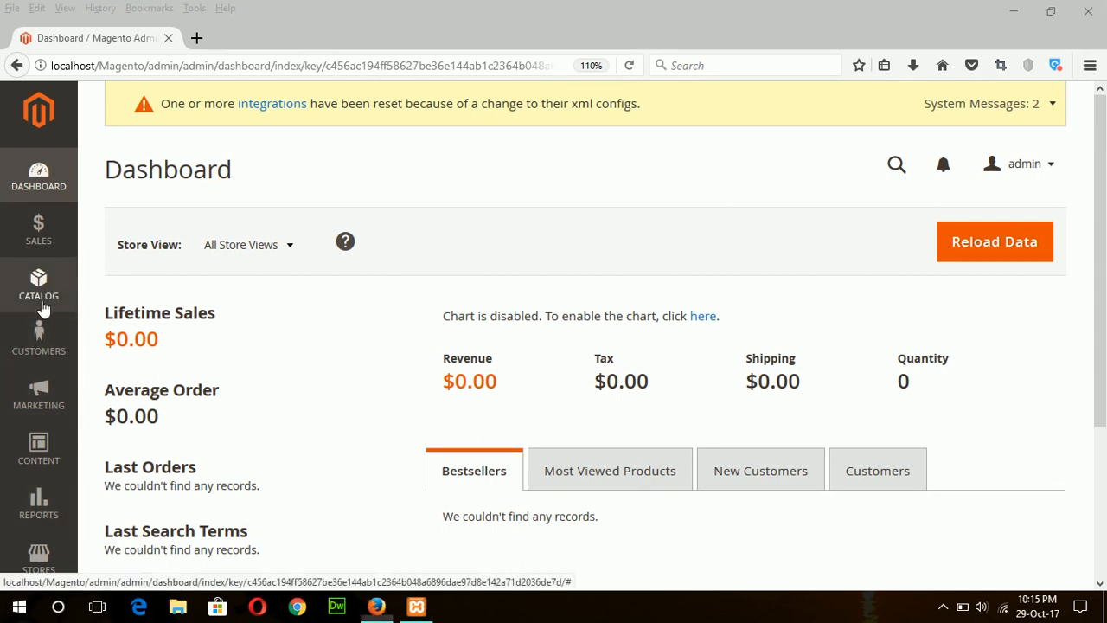
Navigate to Catalog > Products to show the list of 11 existing products
left_click(38, 285)
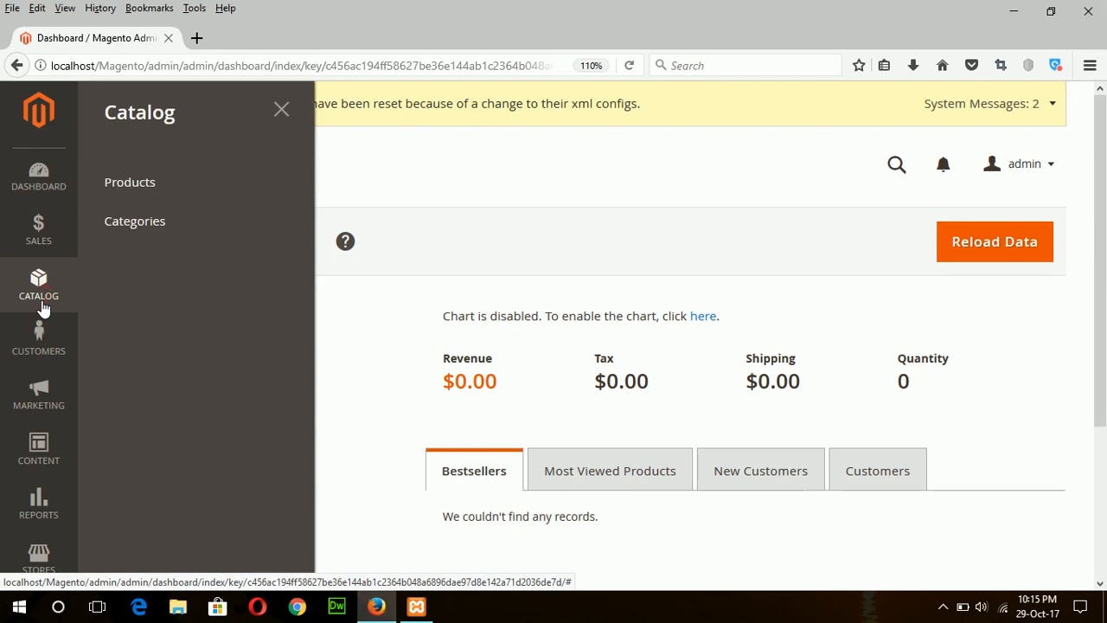
left_click(129, 181)
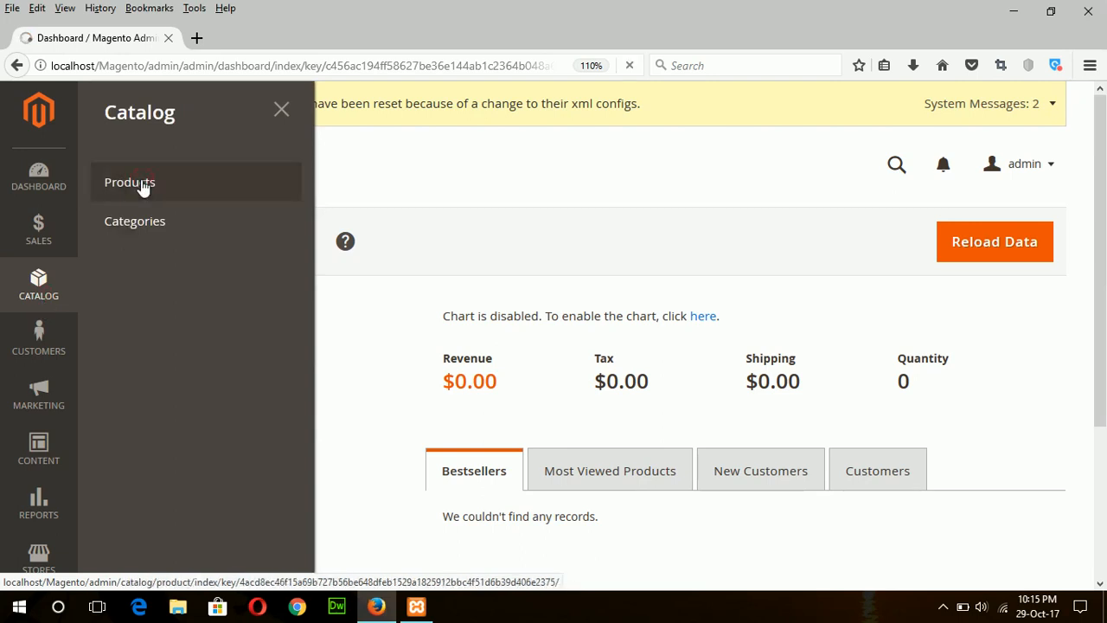
left_click(130, 182)
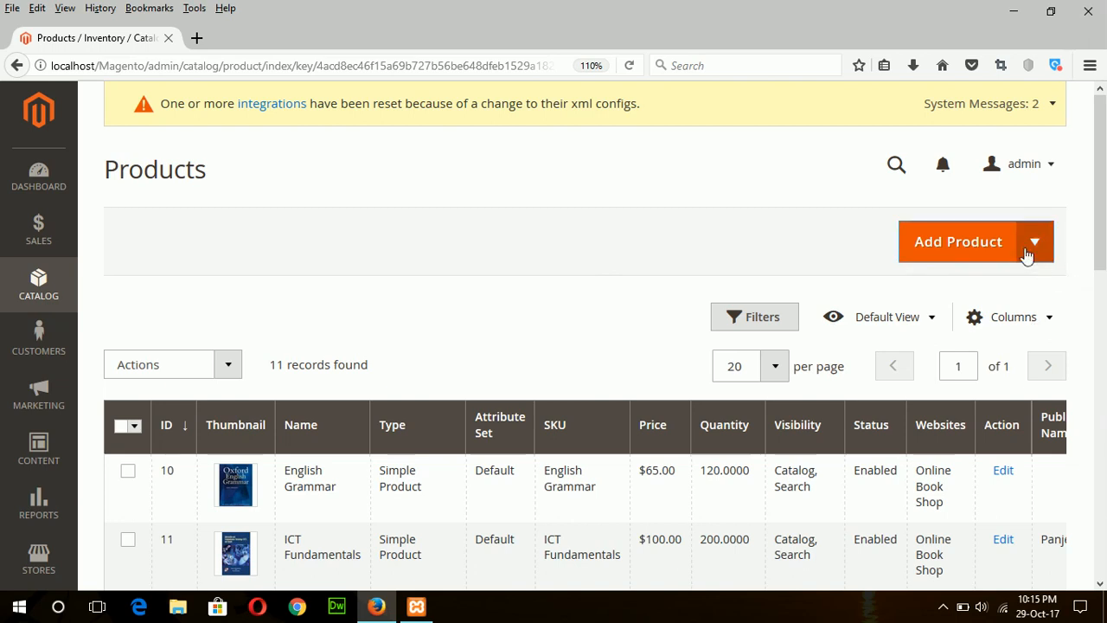
Choose Simple Product from the Add Product menu to get a blank new product form
left_click(1034, 243)
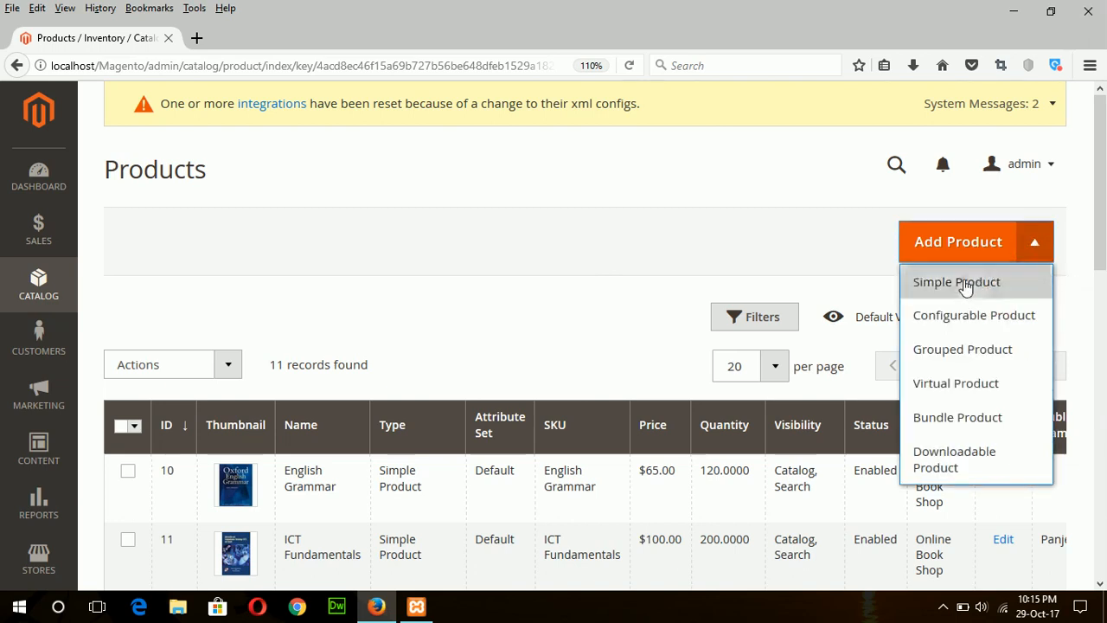
left_click(955, 281)
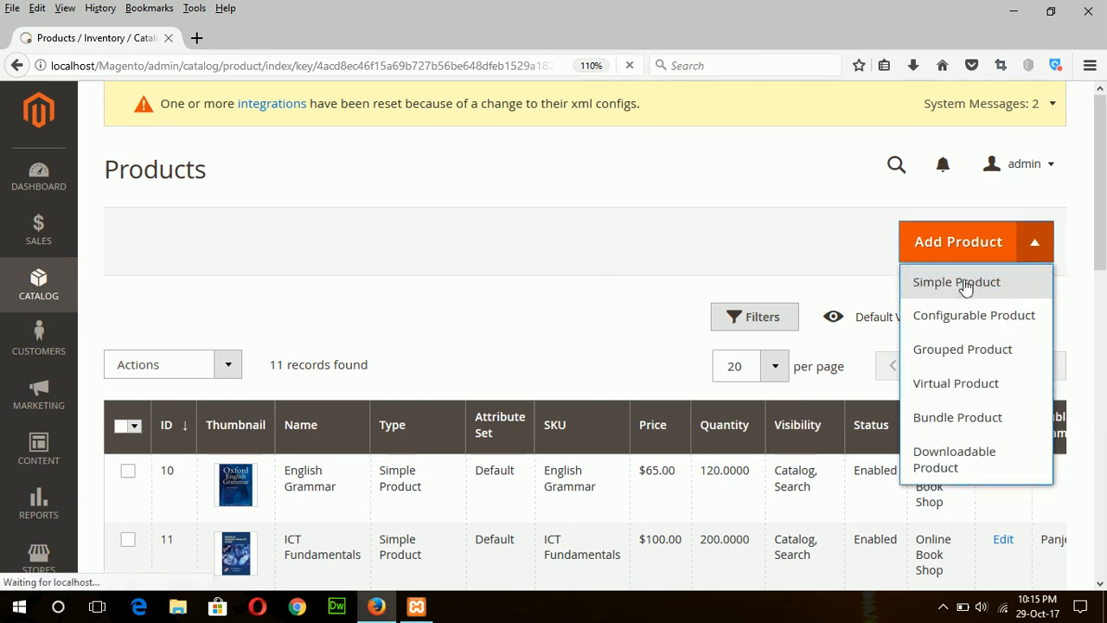
left_click(954, 280)
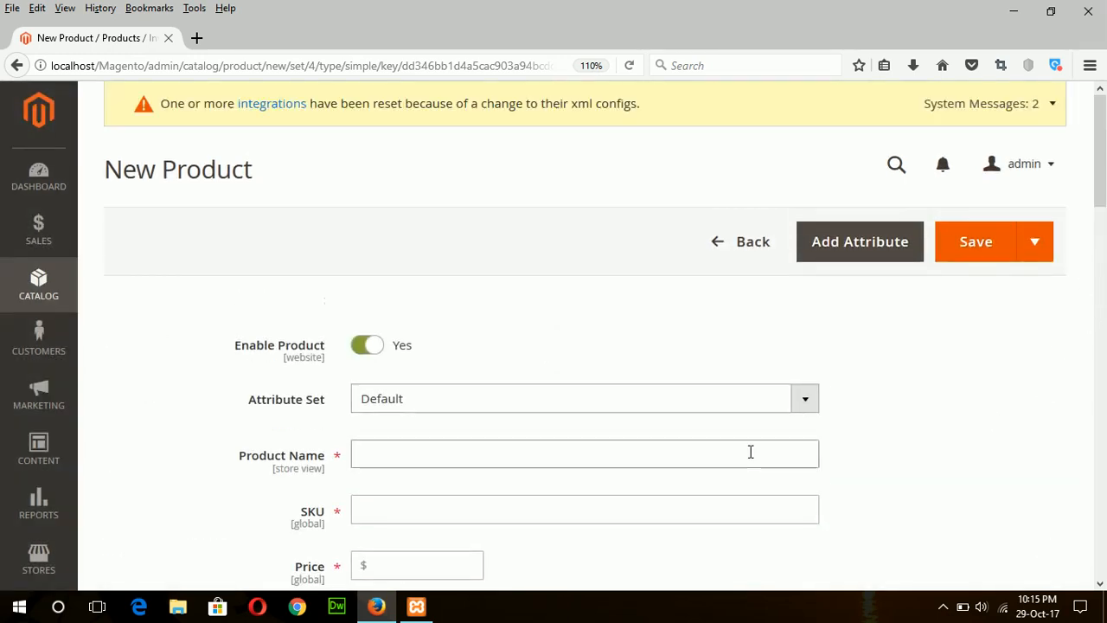
Name the product 'Primary Science Book' and set its price to 80
left_click(585, 453)
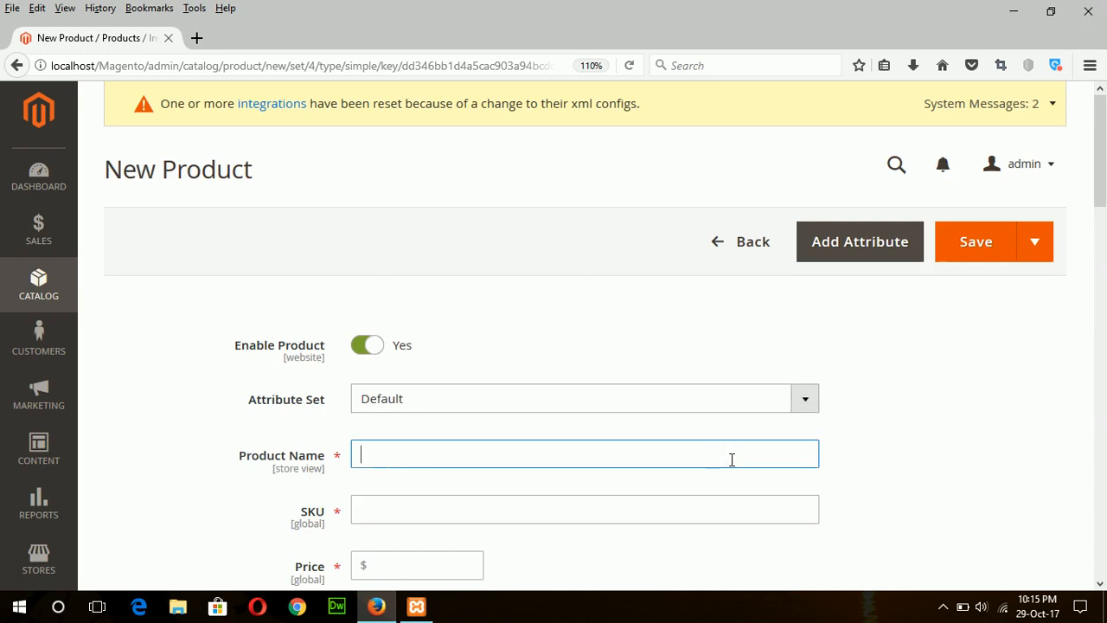
type("Pr")
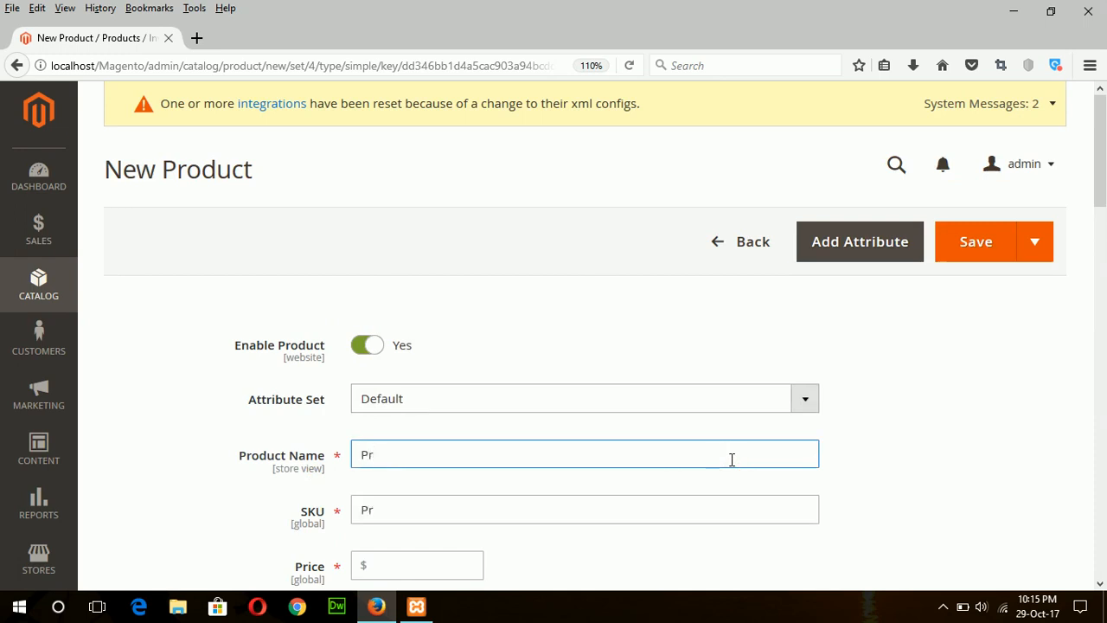
type("imary")
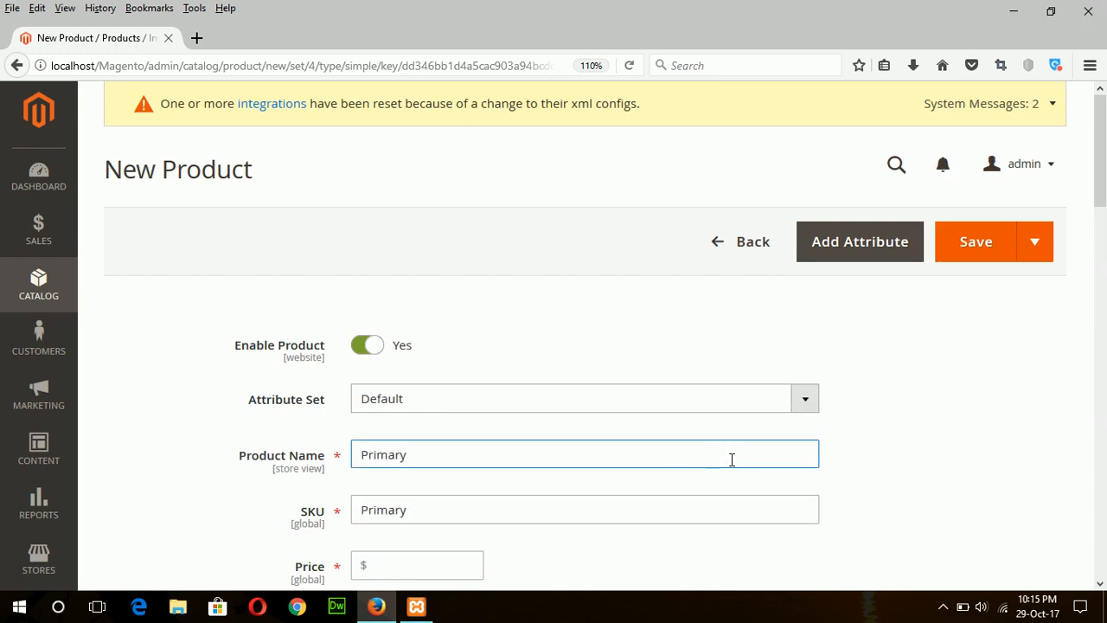
type("Scienc")
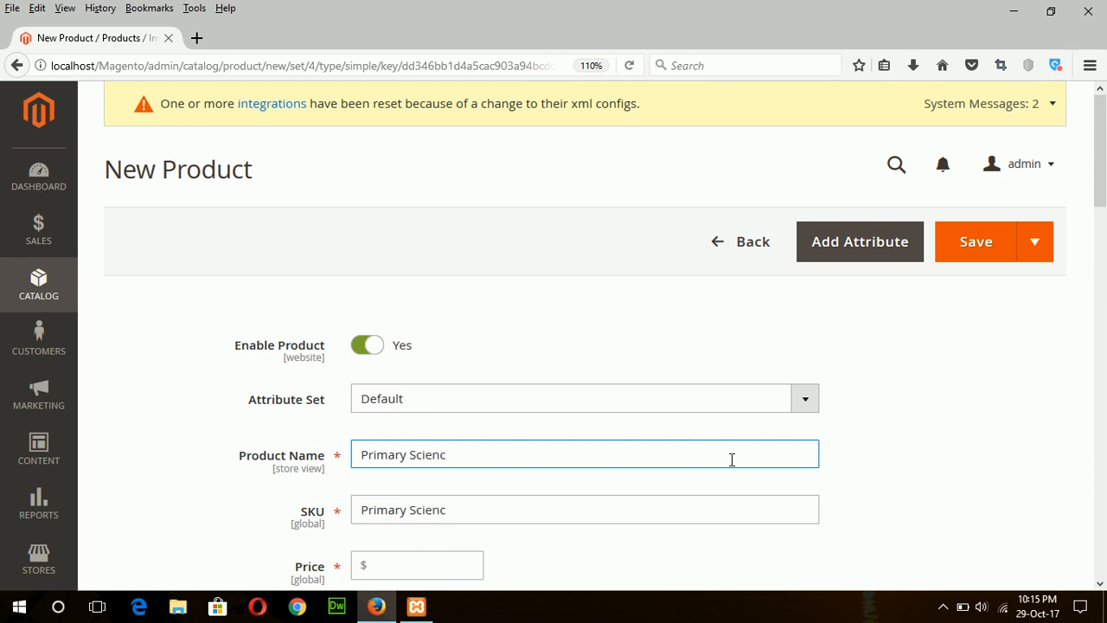
type("e Book")
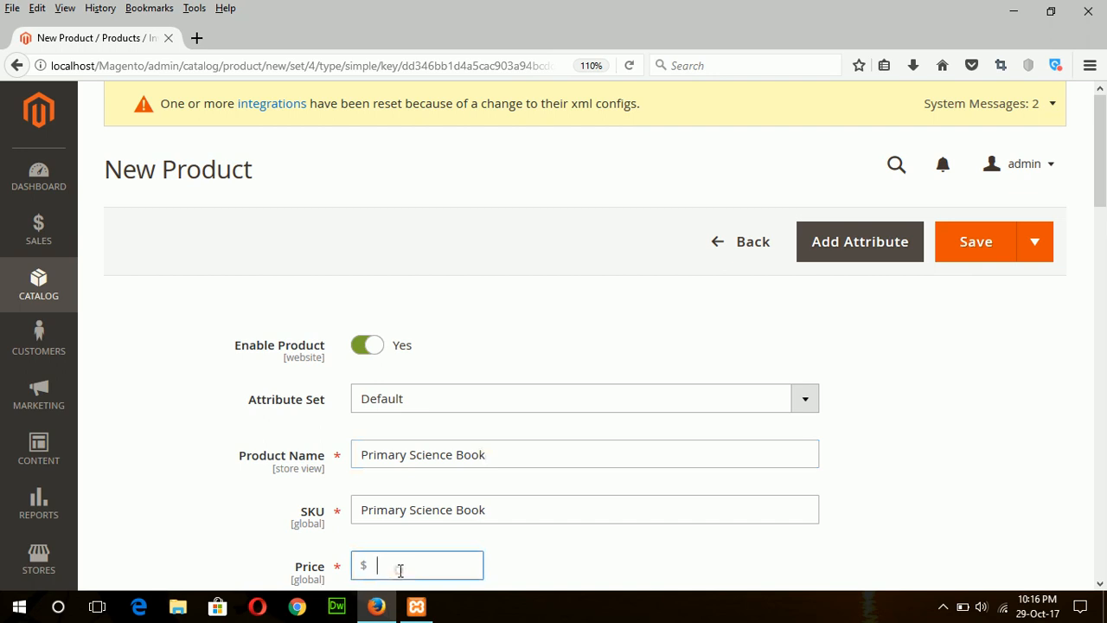
type("8")
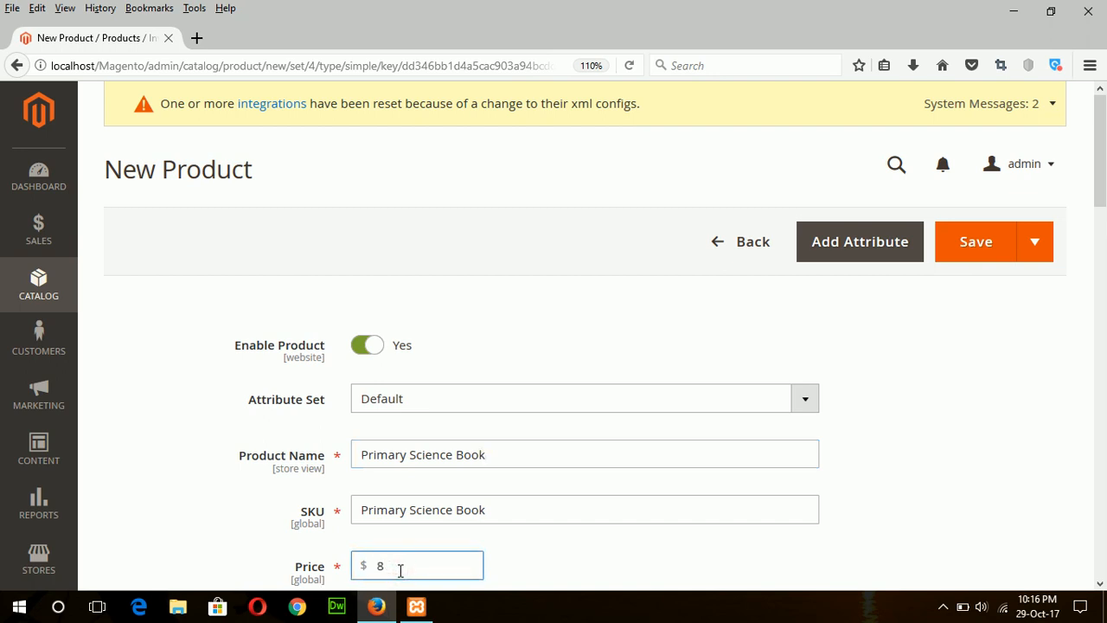
type("0")
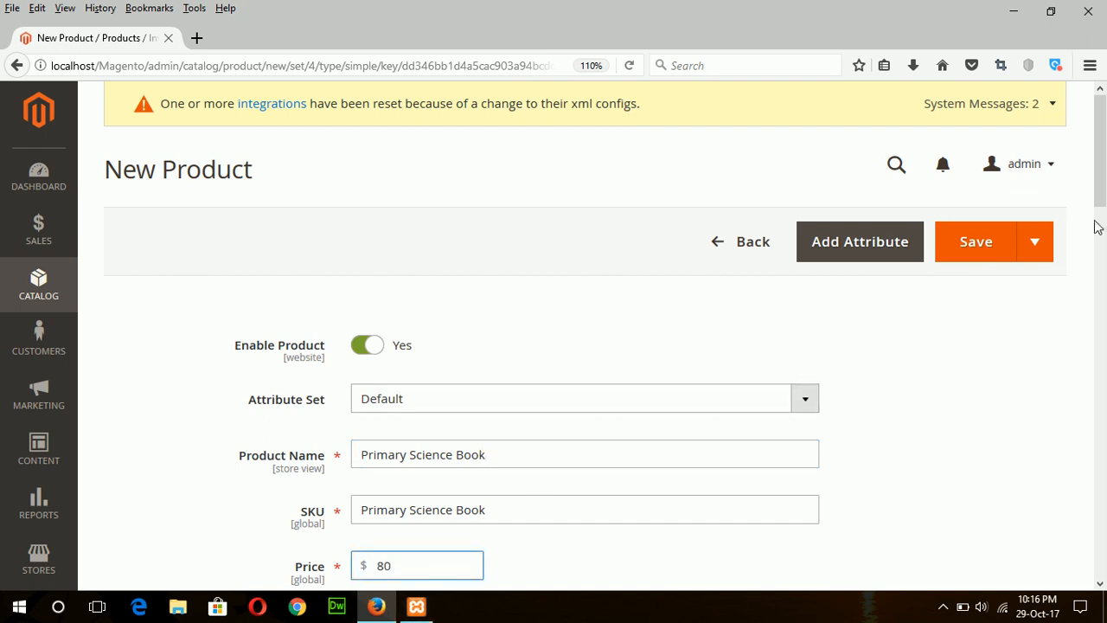
Set the product quantity to 100
scroll("down", 3)
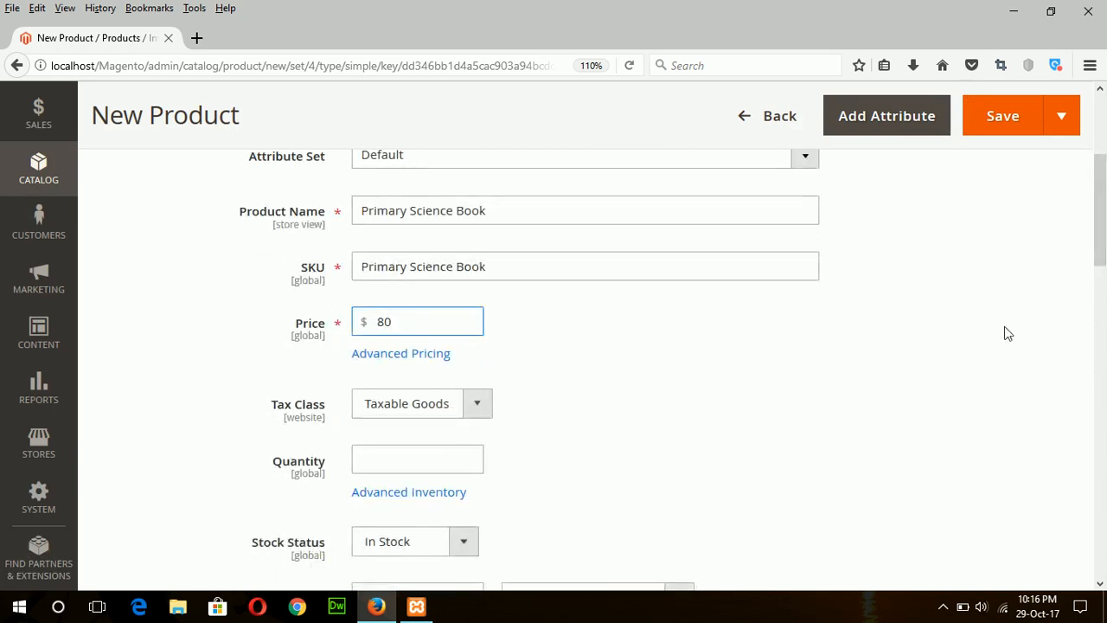
mouse_move(416, 458)
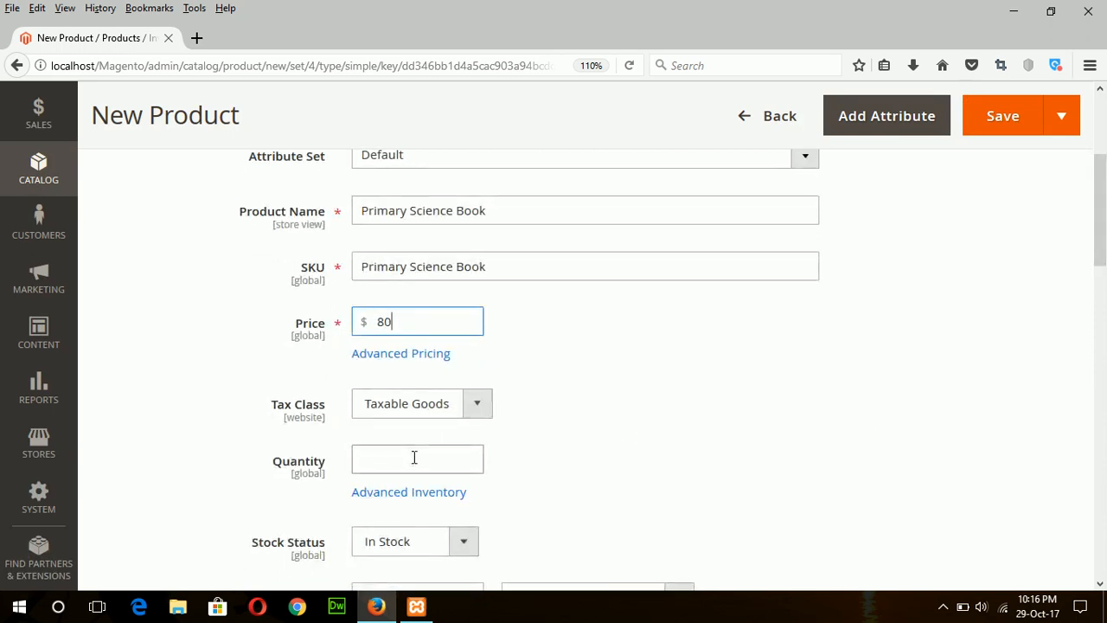
type("100")
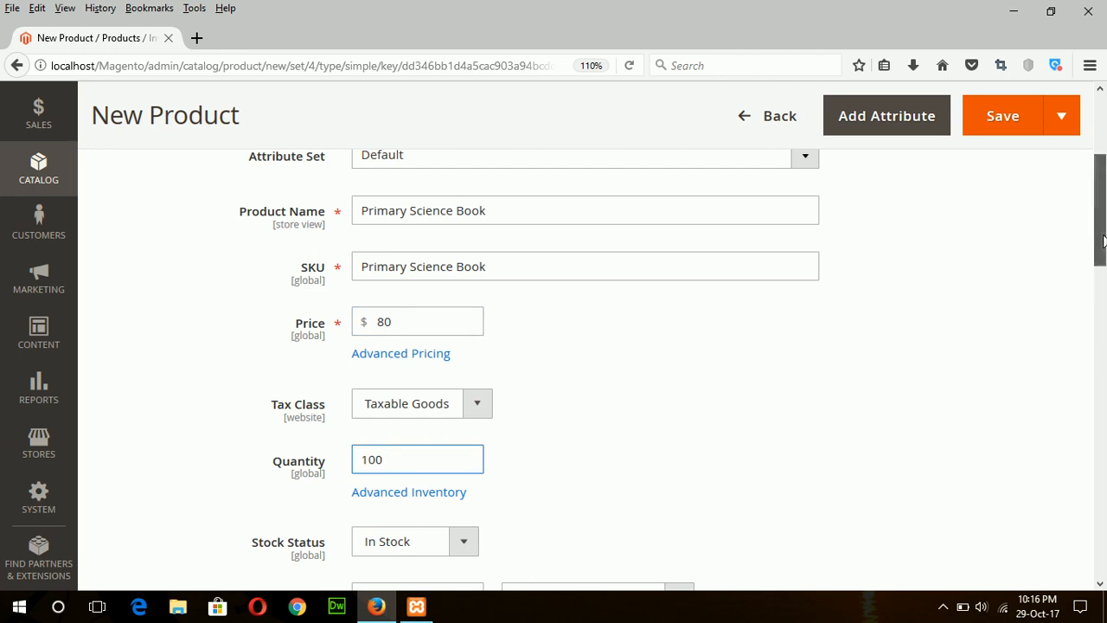
scroll("down", 3)
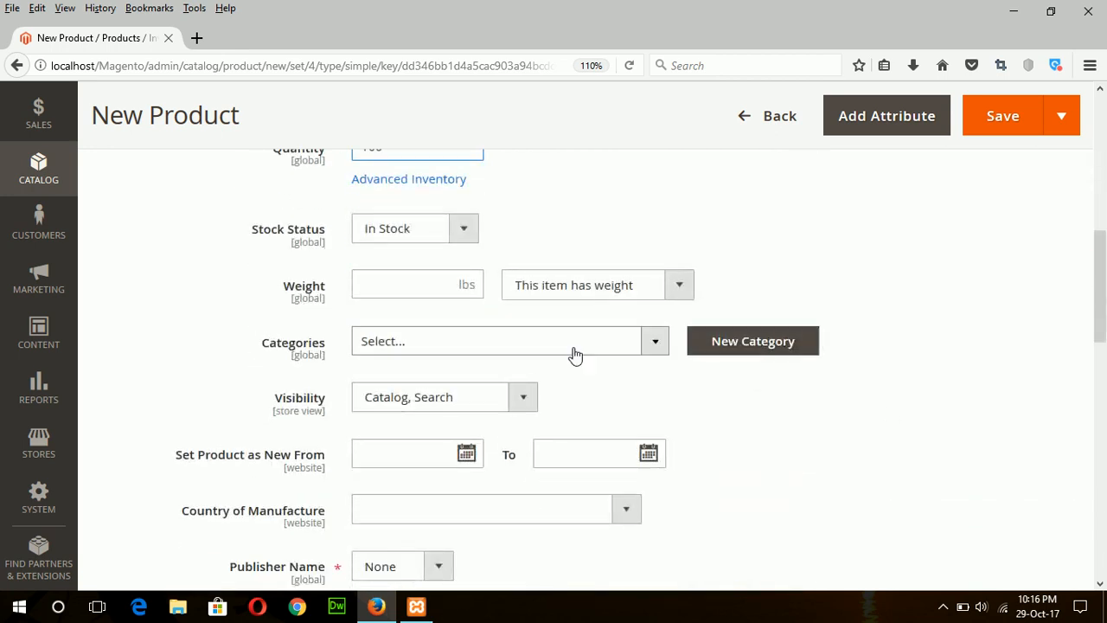
Assign the product to the Primary Book category and confirm the choice
left_click(509, 339)
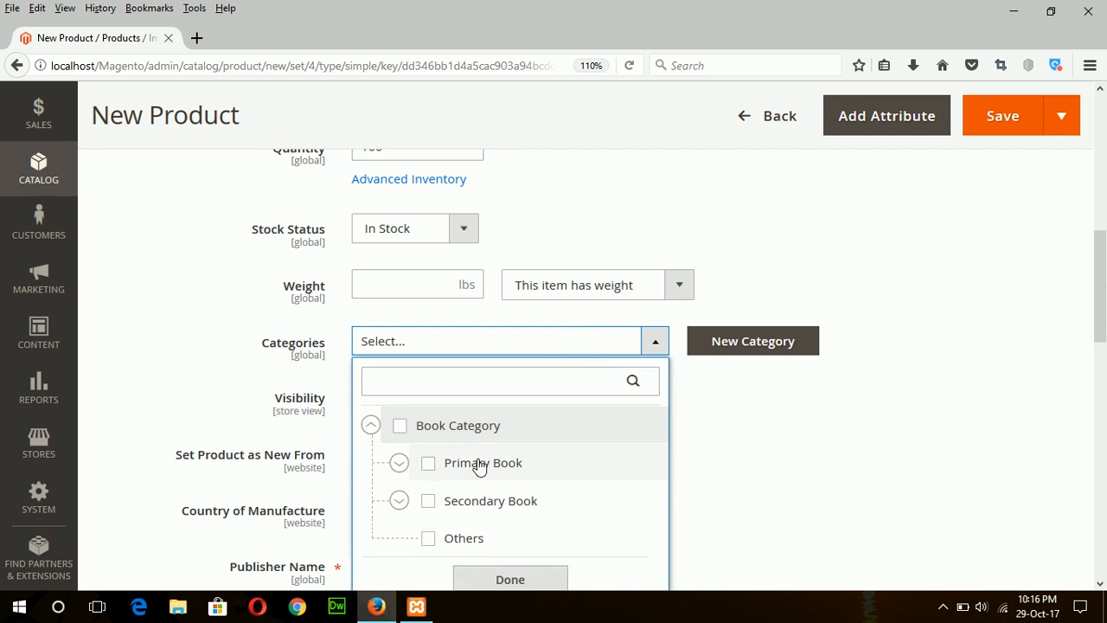
left_click(428, 463)
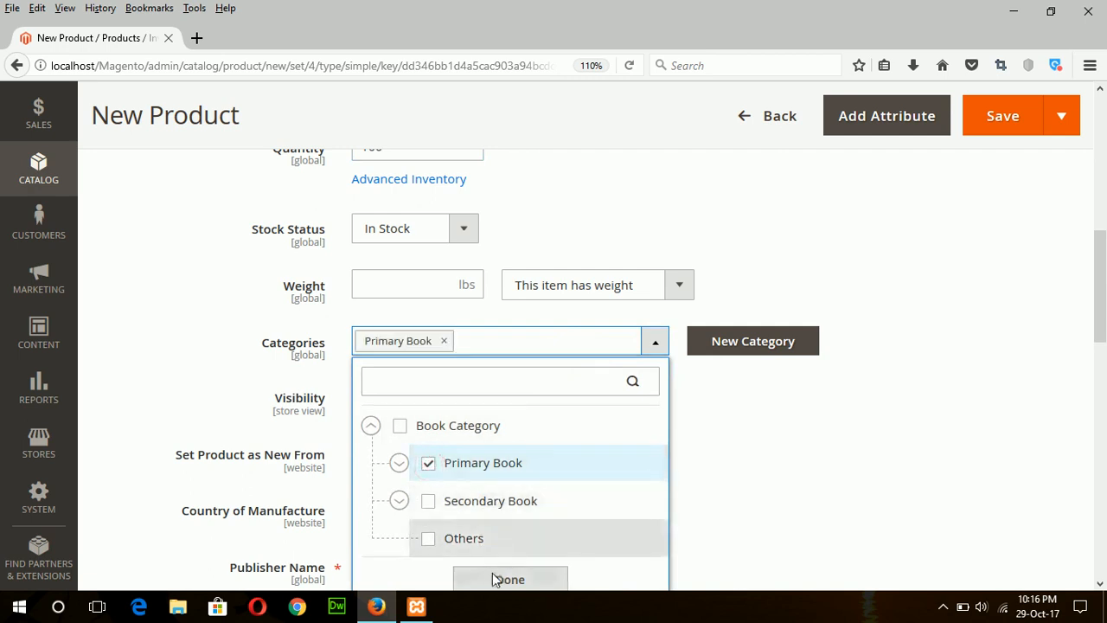
left_click(509, 577)
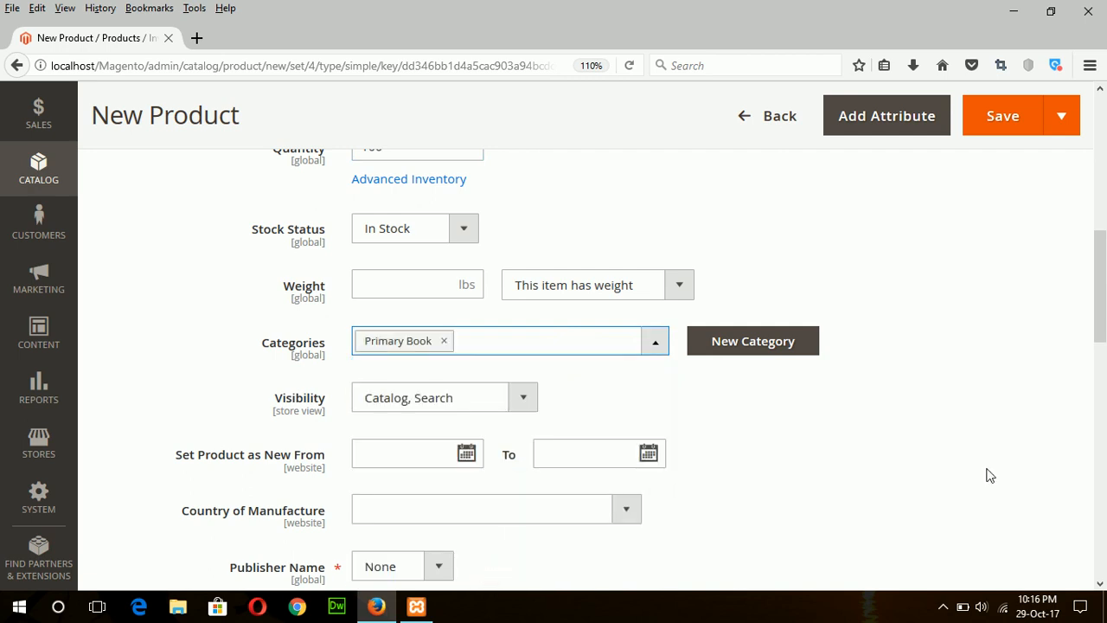
scroll("down", 3)
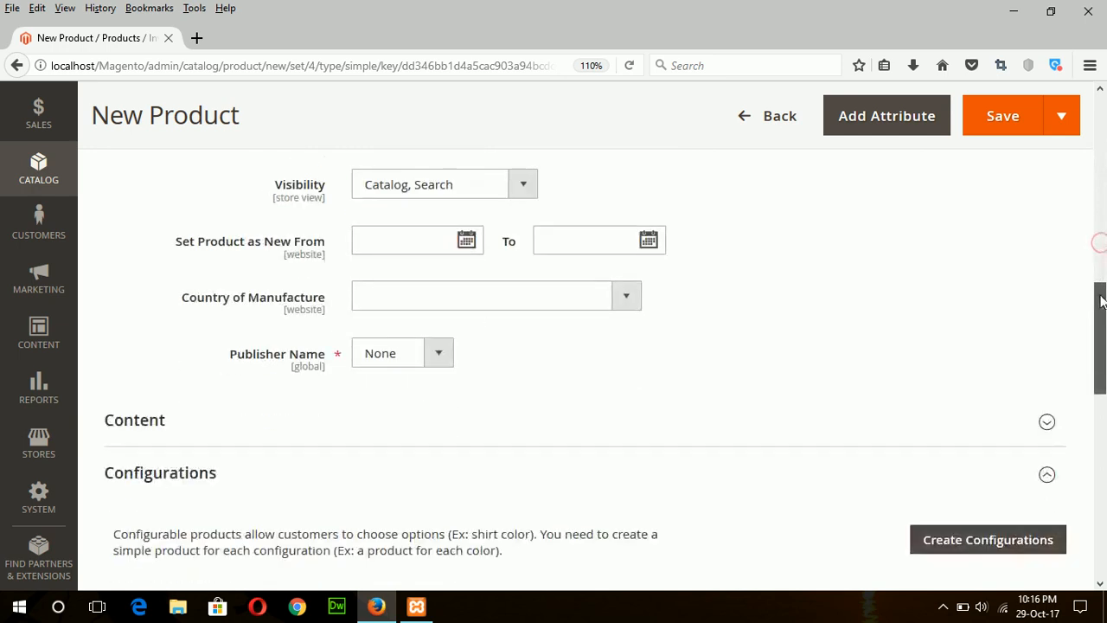
scroll("down", 3)
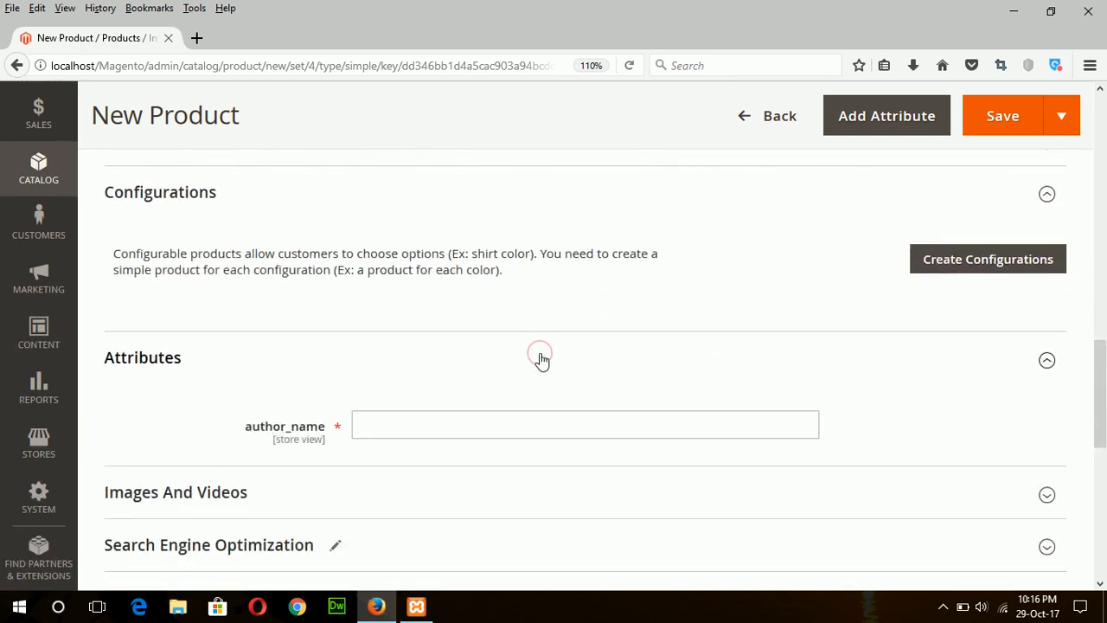
left_click(585, 426)
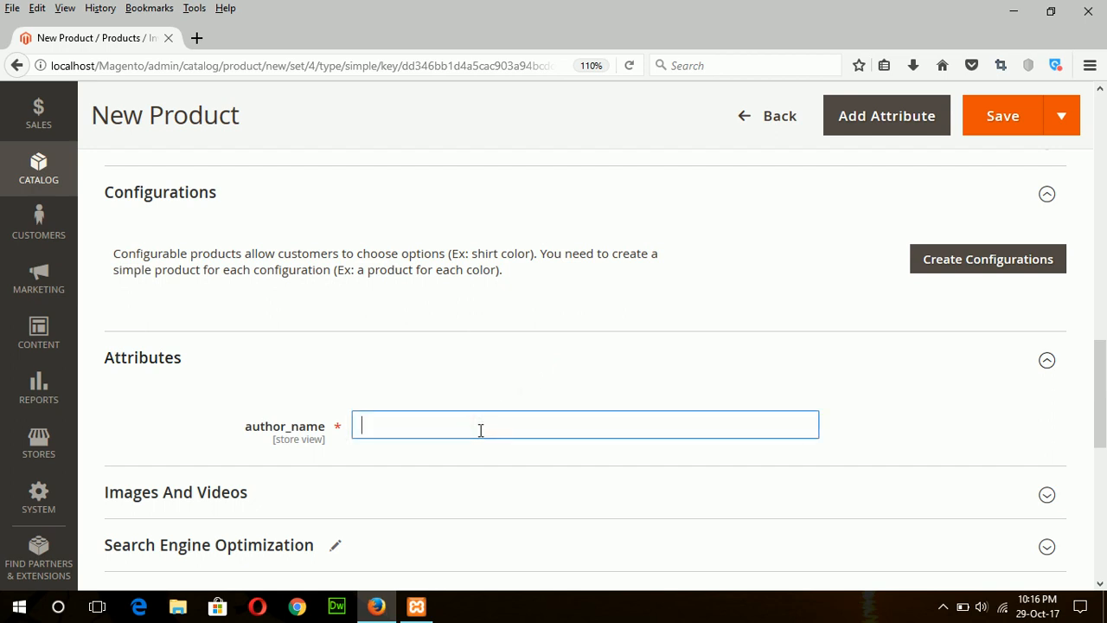
type("Sahana")
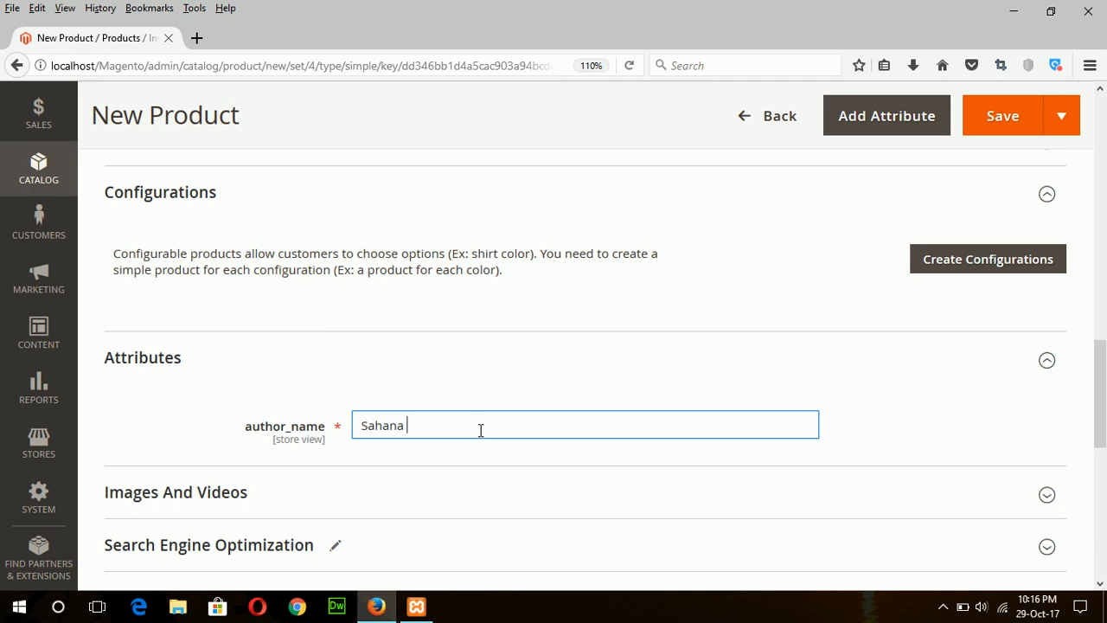
type("A")
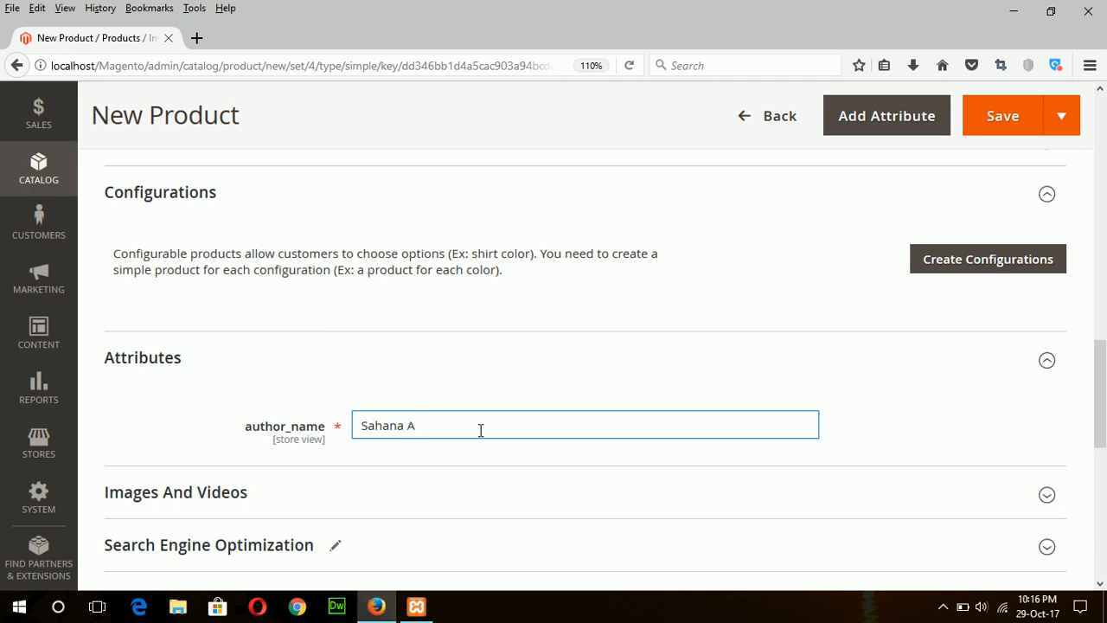
type("kter")
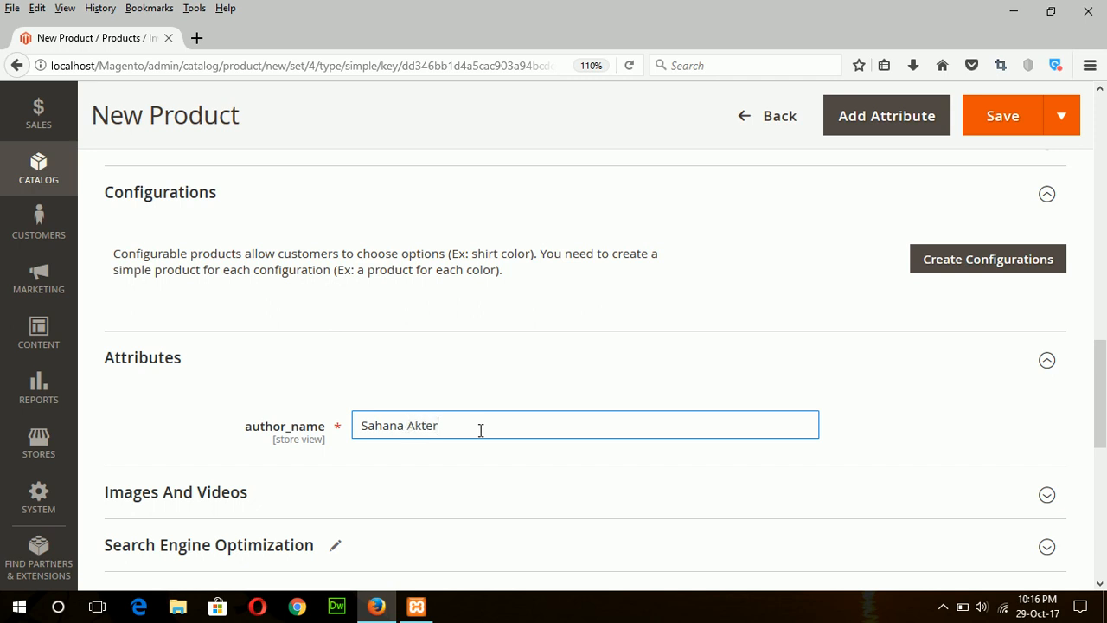
mouse_move(335, 606)
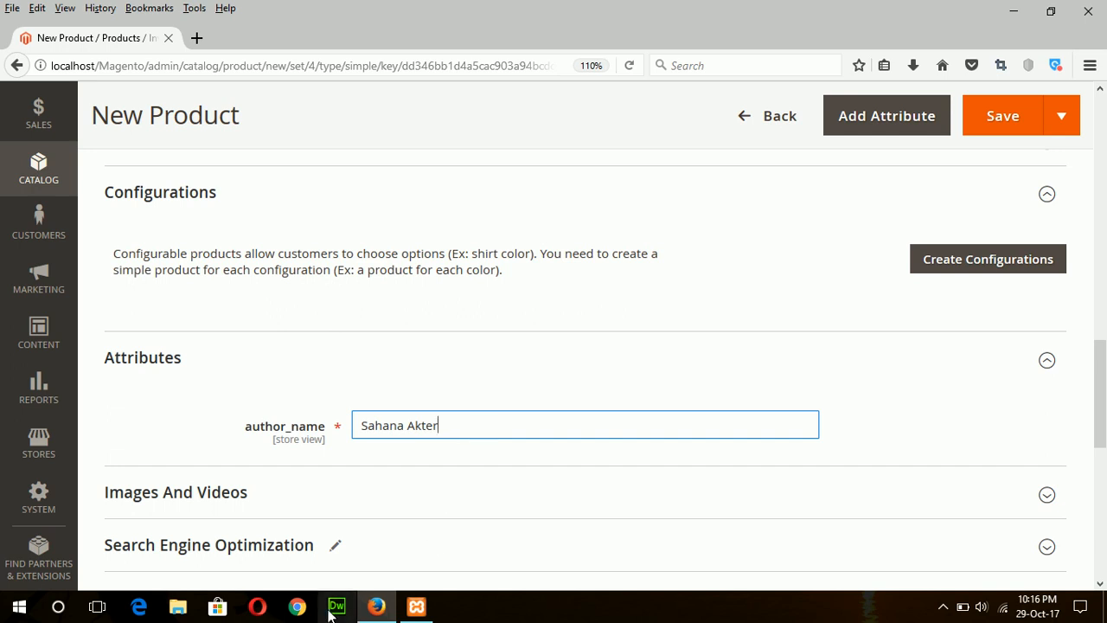
left_click(175, 492)
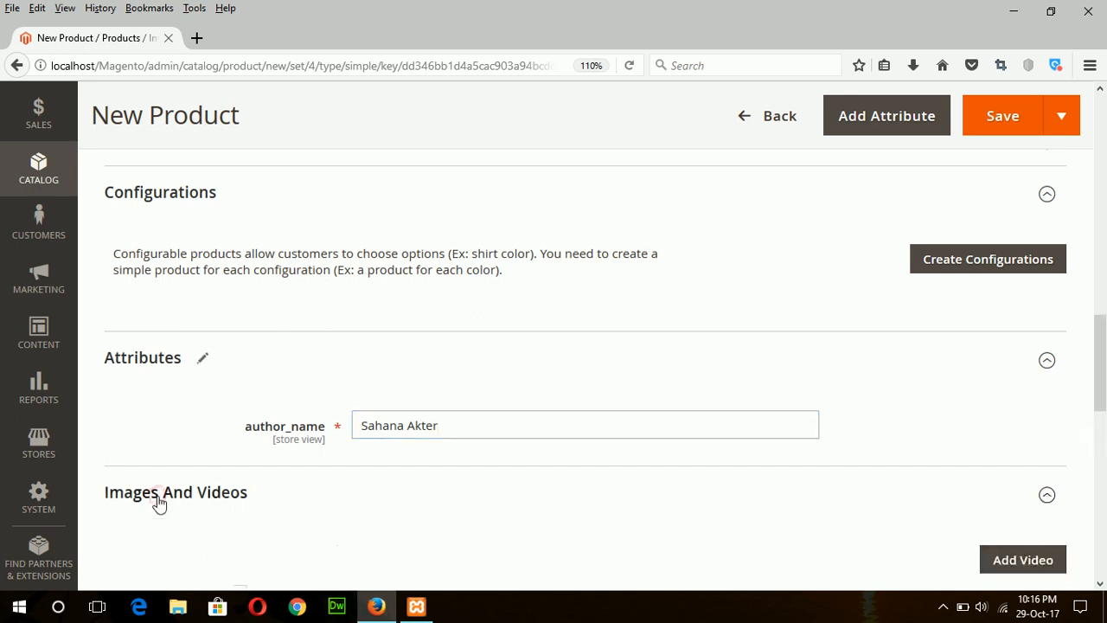
Upload the Primary Science book cover file as the product image
scroll("down", 3)
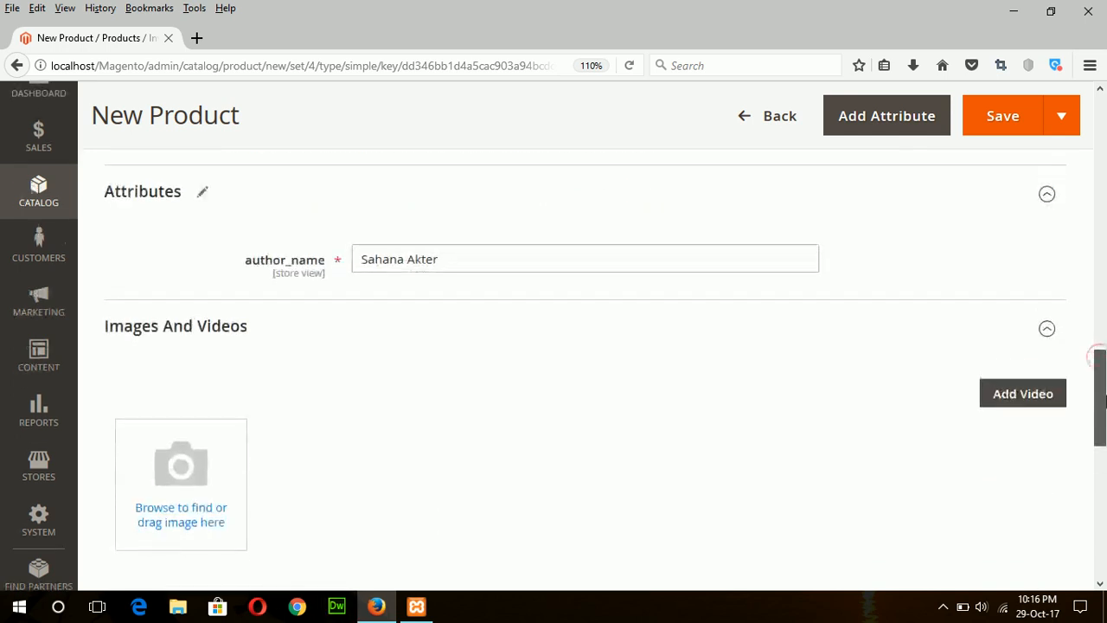
scroll("up", 3)
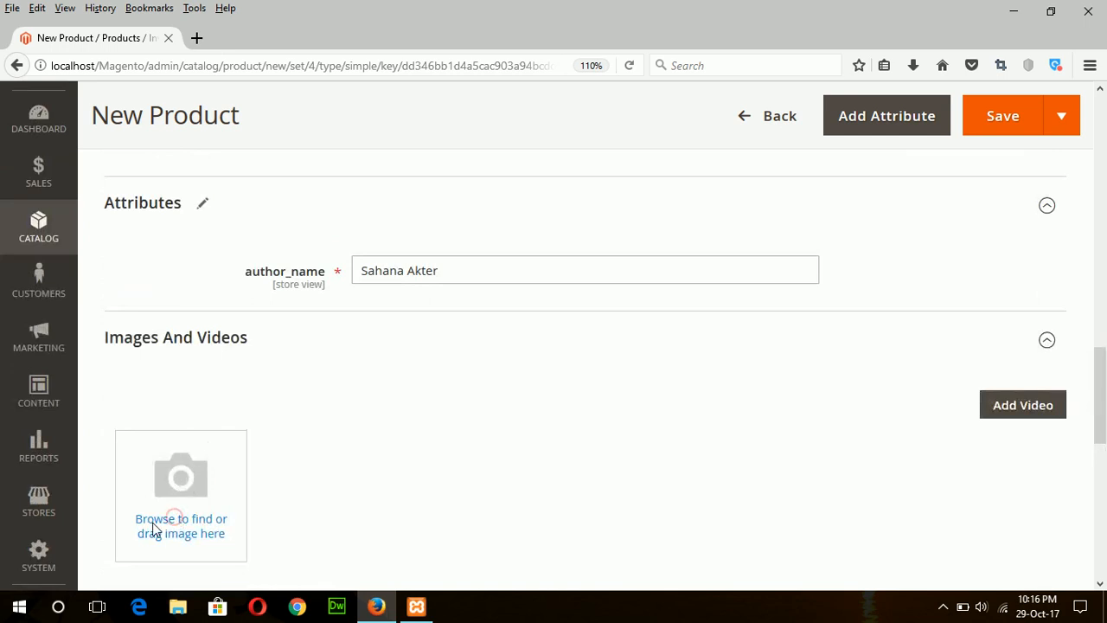
left_click(180, 475)
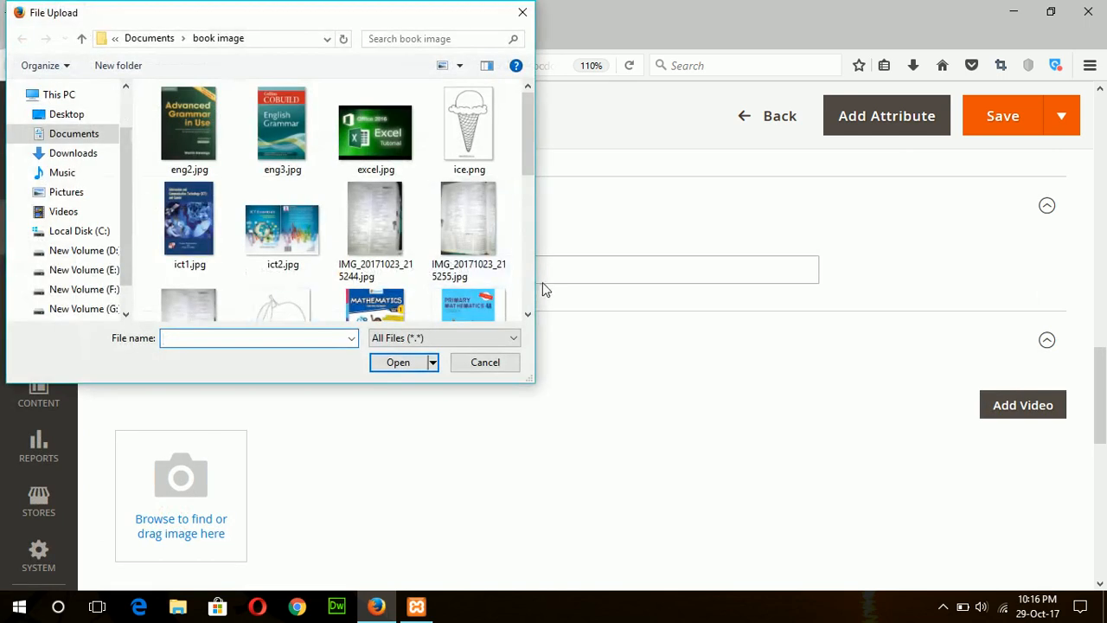
scroll("down", 3)
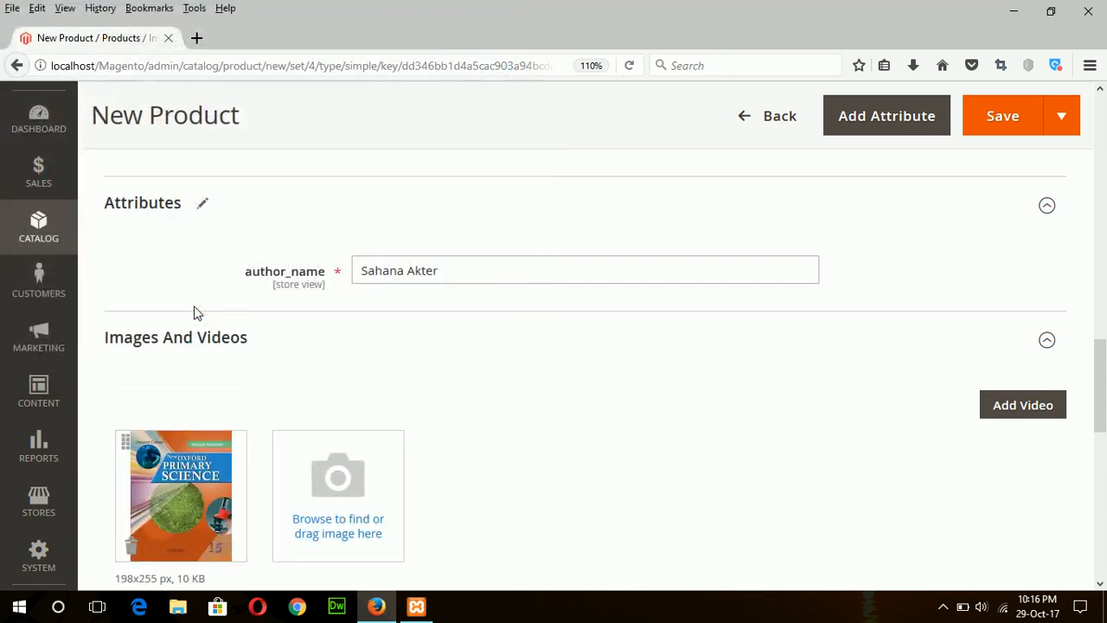
mouse_move(1102, 108)
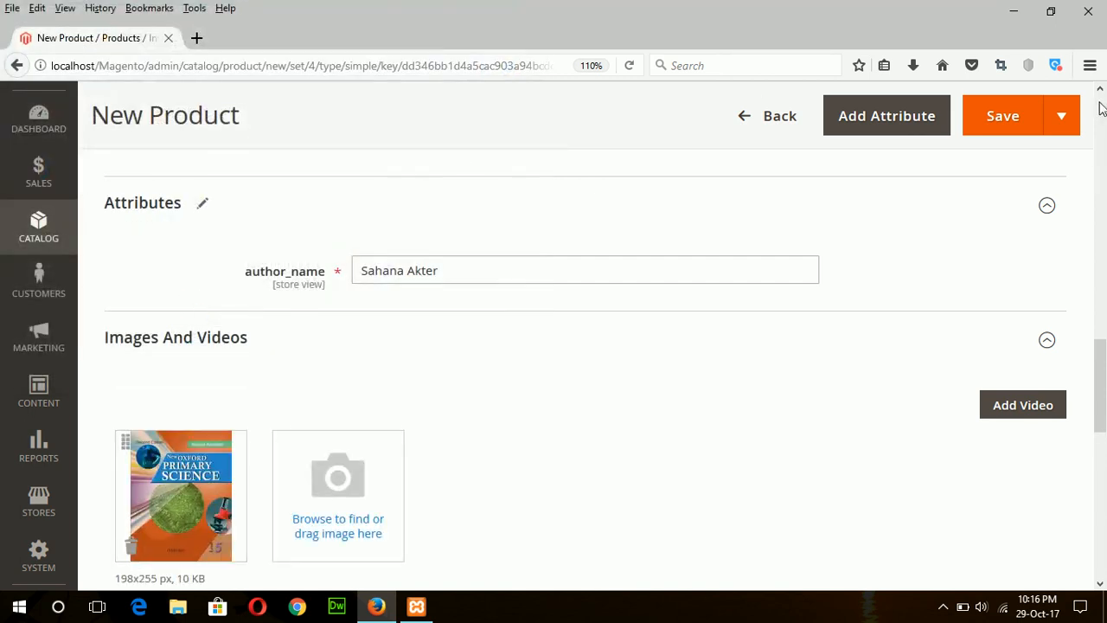
scroll("up", 3)
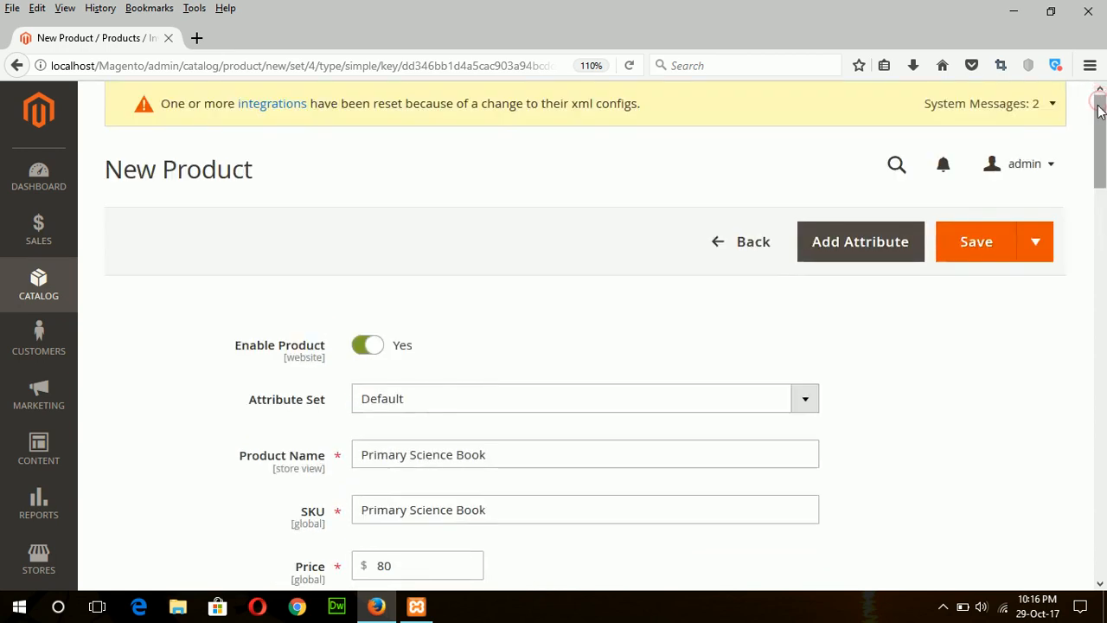
Bring up the Advanced Pricing panel from the link under the Price field
scroll("down", 3)
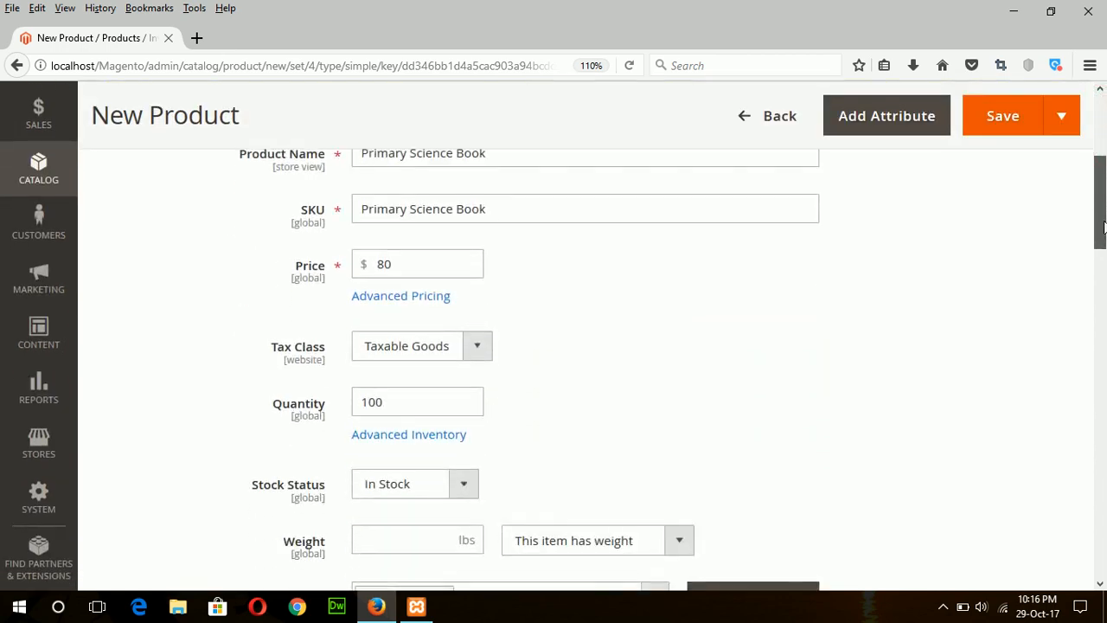
scroll("down", 3)
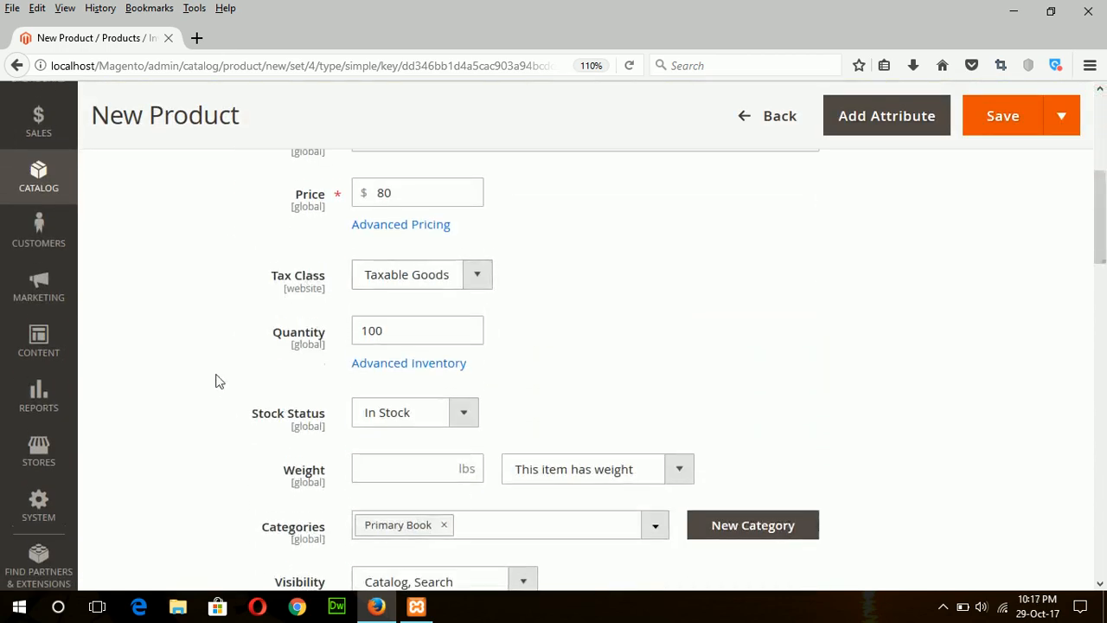
mouse_move(401, 225)
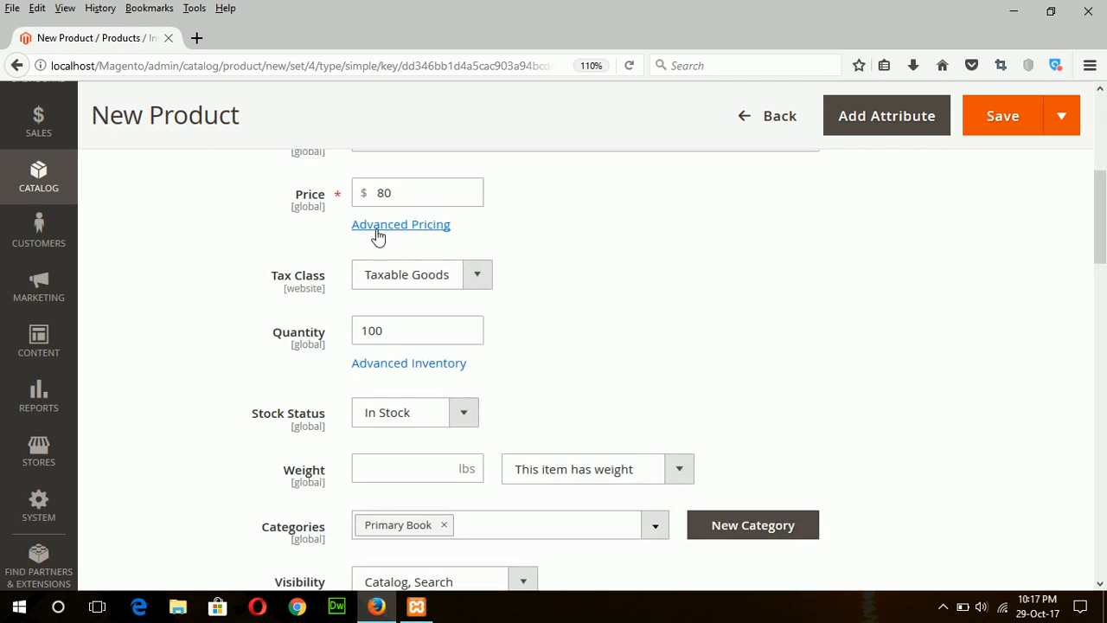
left_click(402, 225)
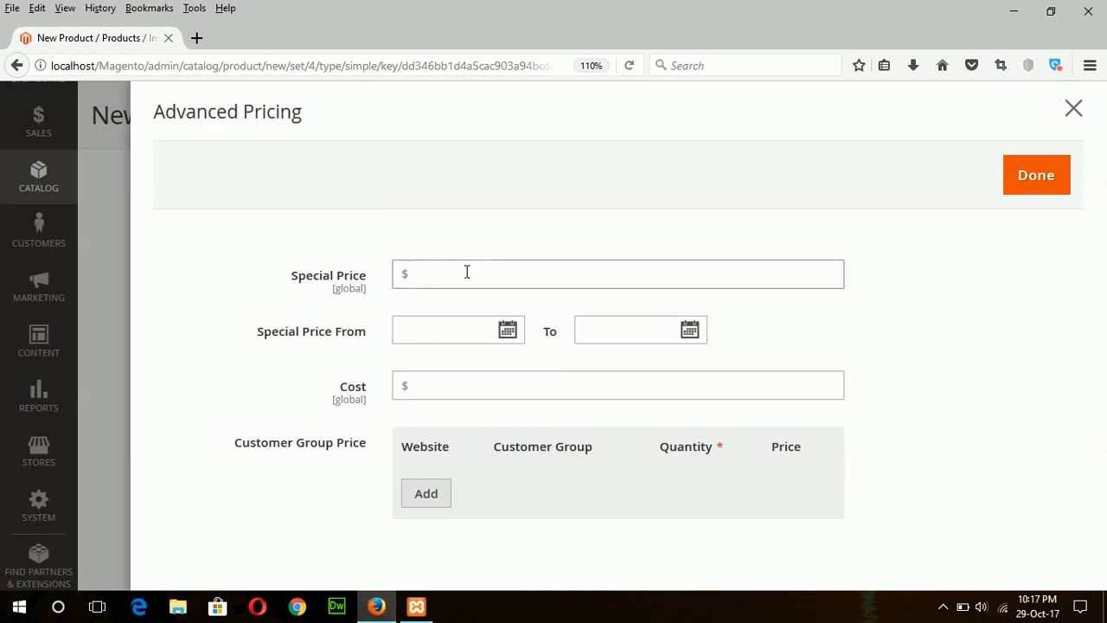
Set the special price to 70 and the cost to 80
left_click(617, 273)
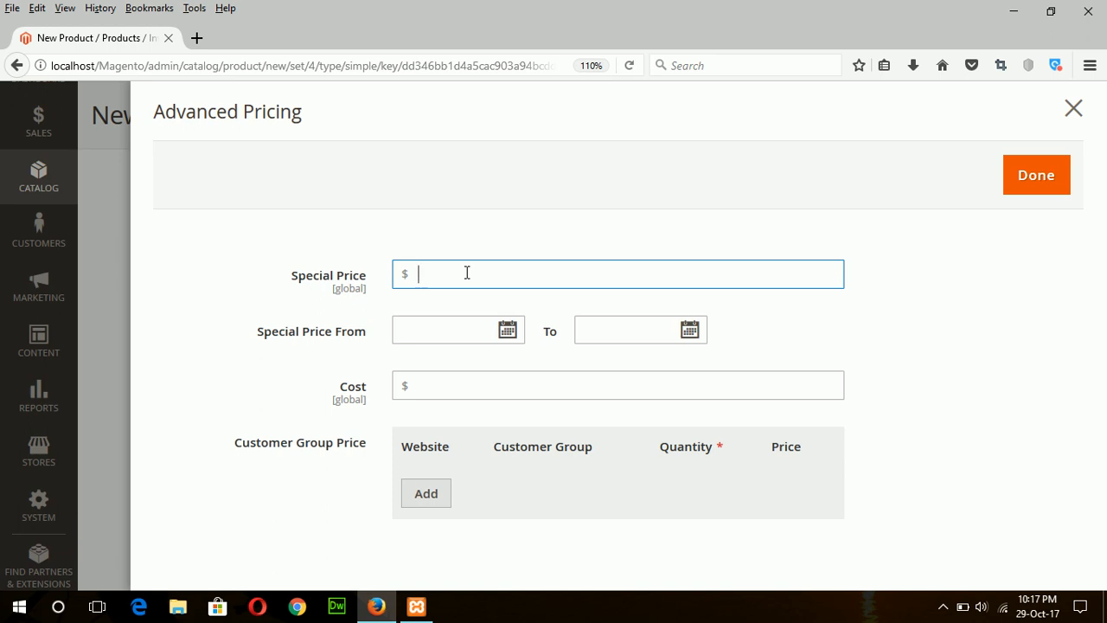
type("70")
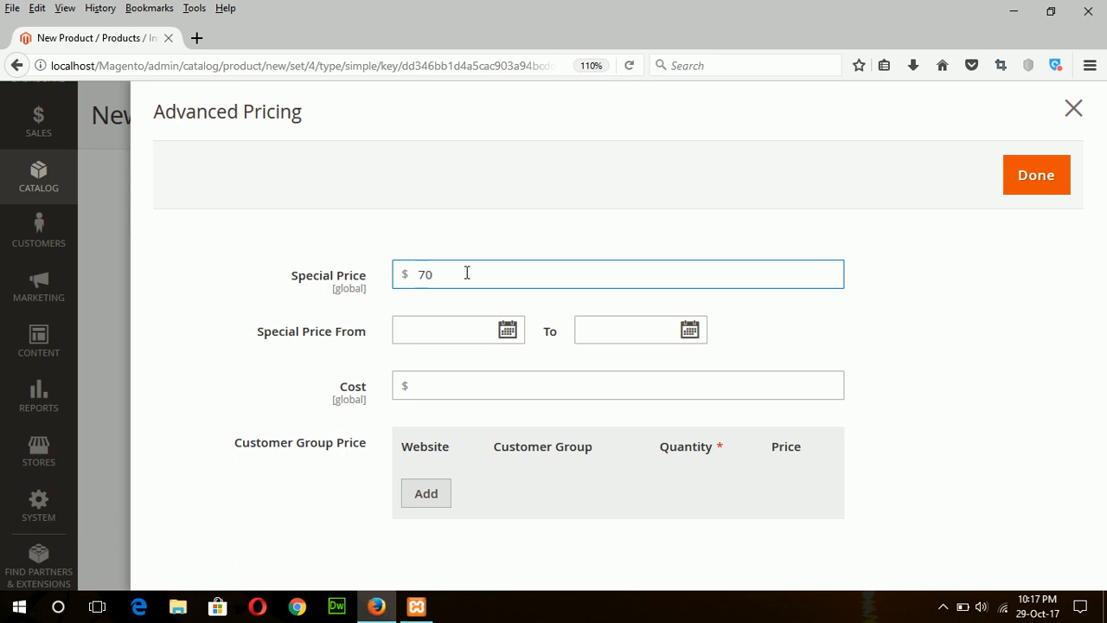
left_click(619, 384)
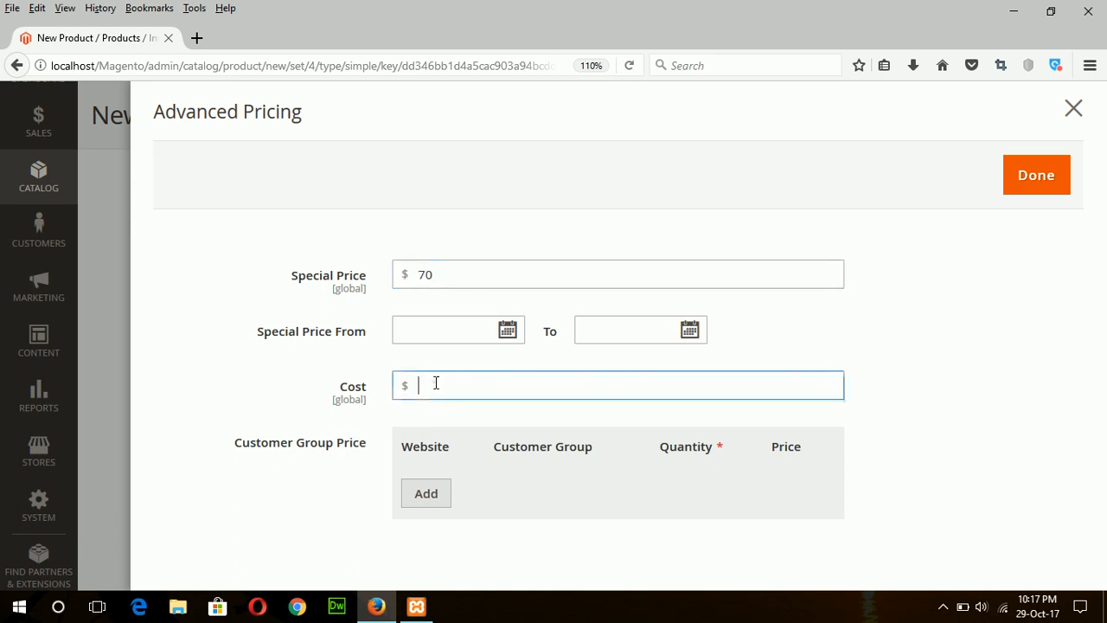
type("80")
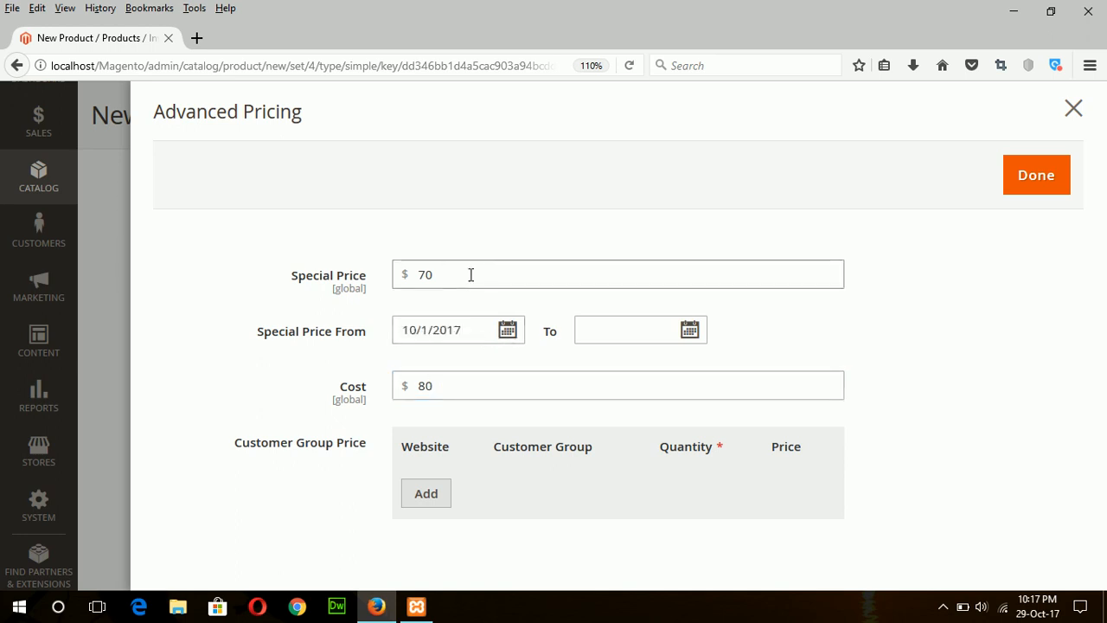
mouse_move(441, 252)
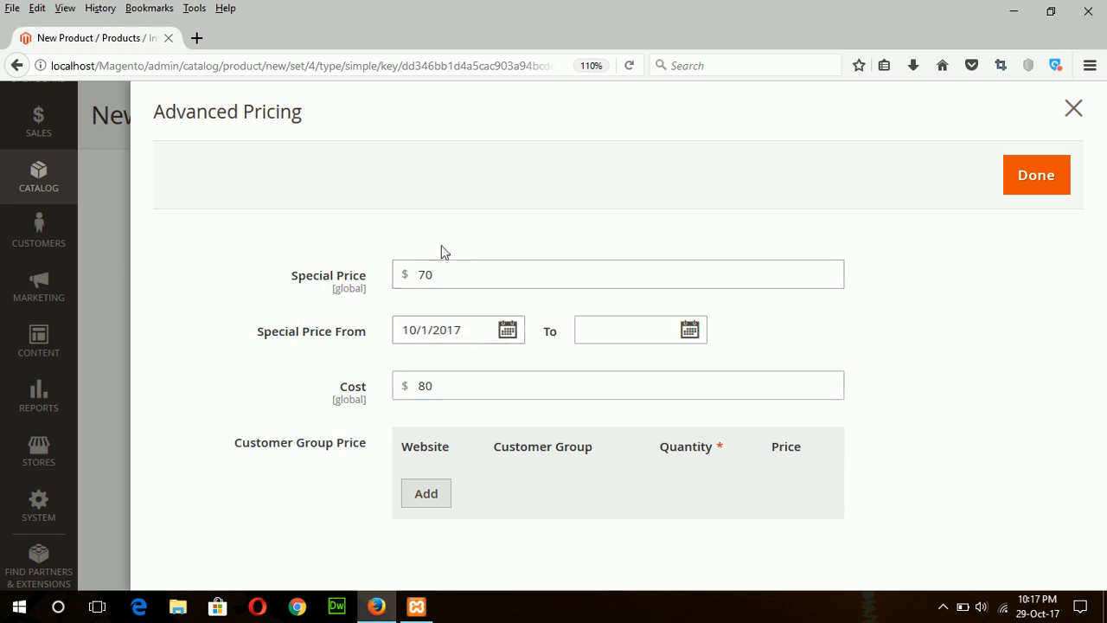
mouse_move(510, 398)
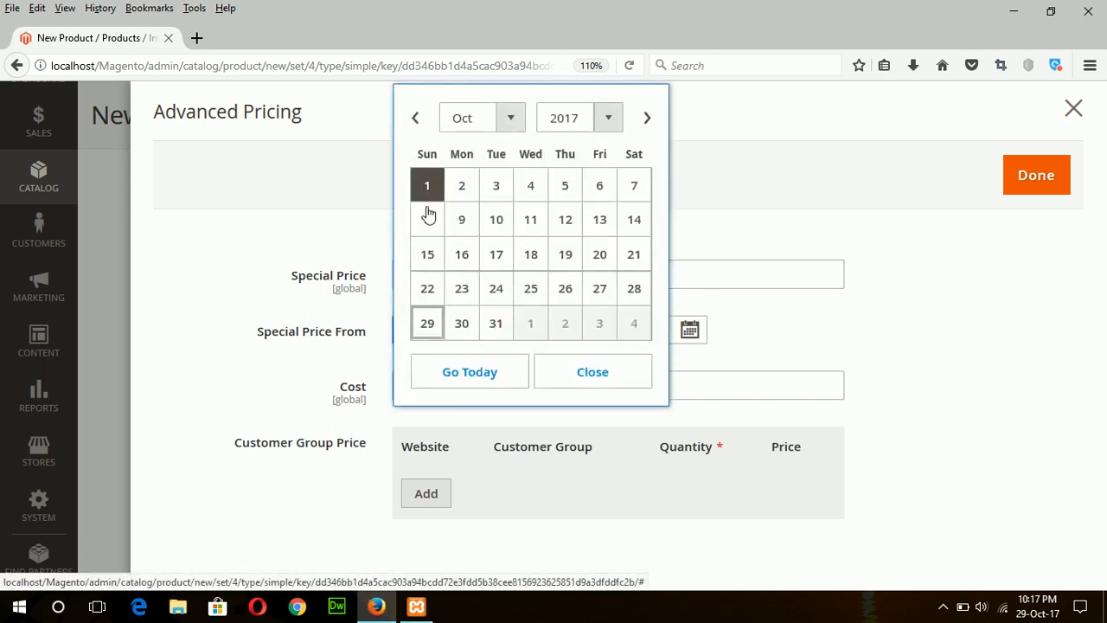
mouse_move(429, 191)
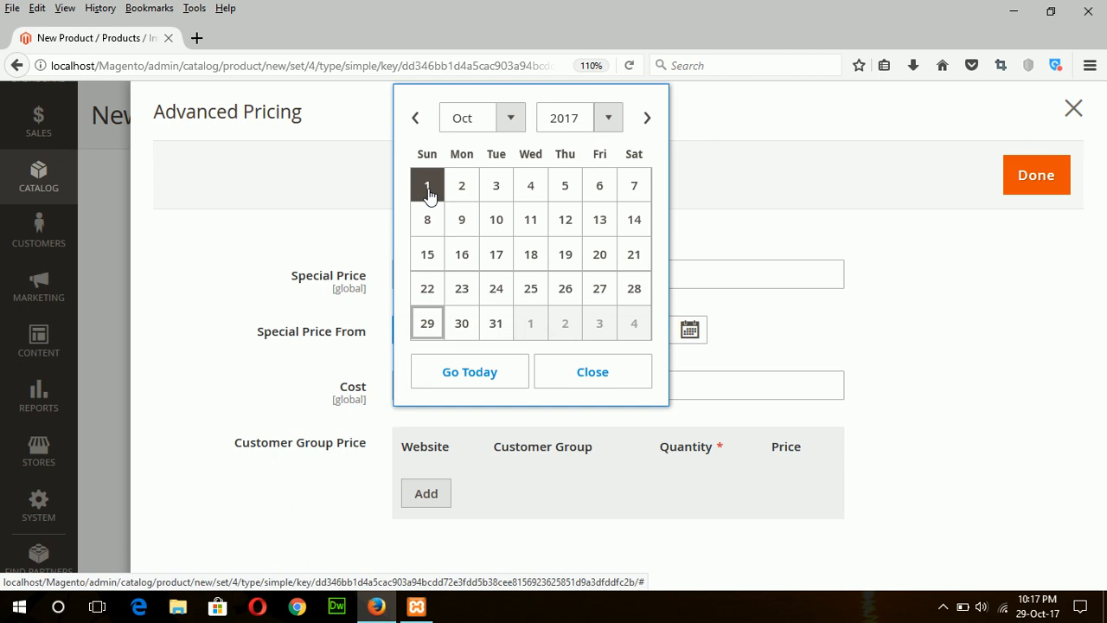
mouse_move(509, 290)
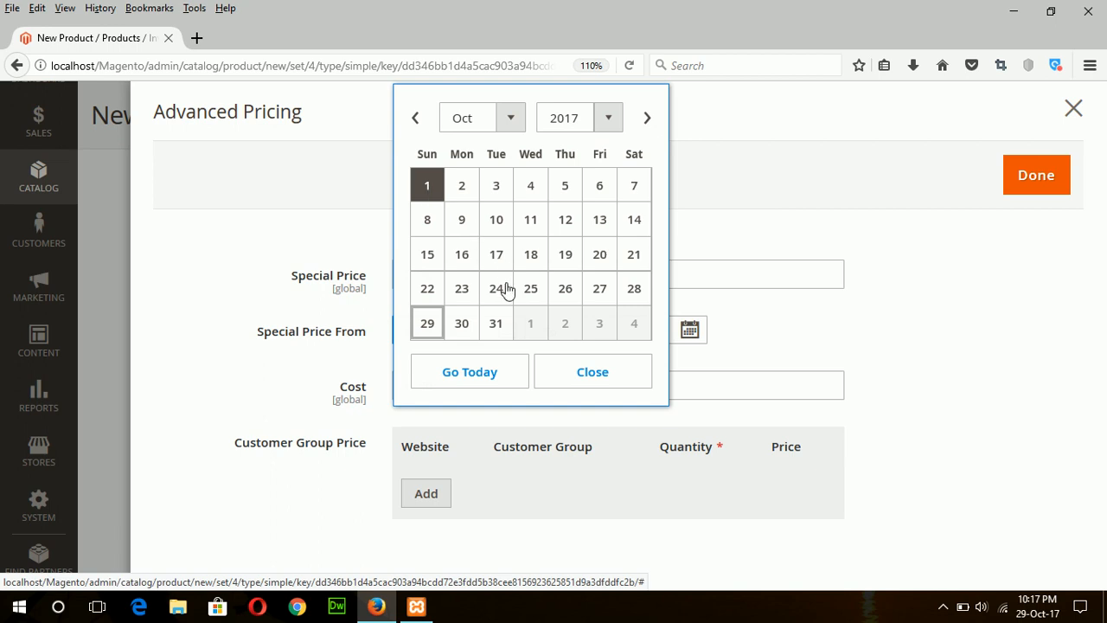
Set the special price to run to 10/31/2017 and start a customer group price row
left_click(425, 185)
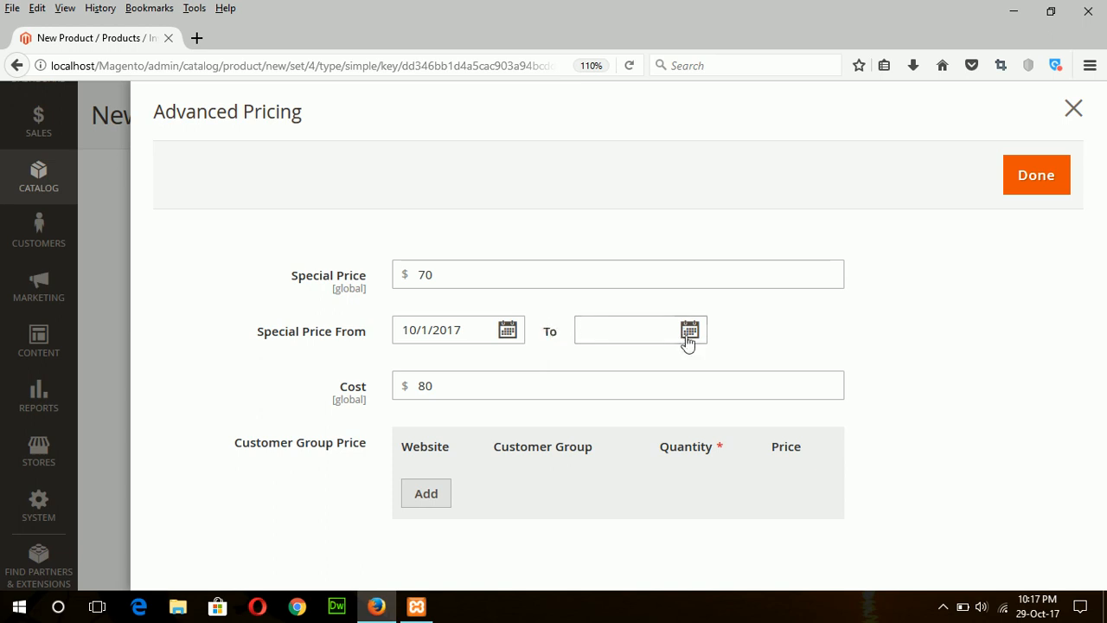
type("10/31/2017")
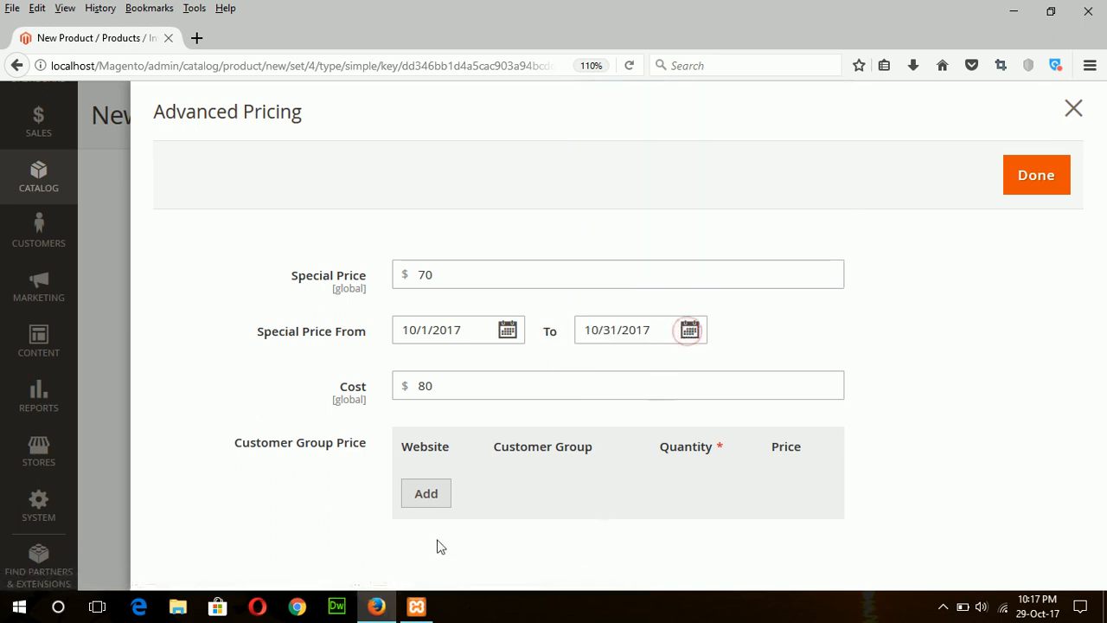
left_click(426, 493)
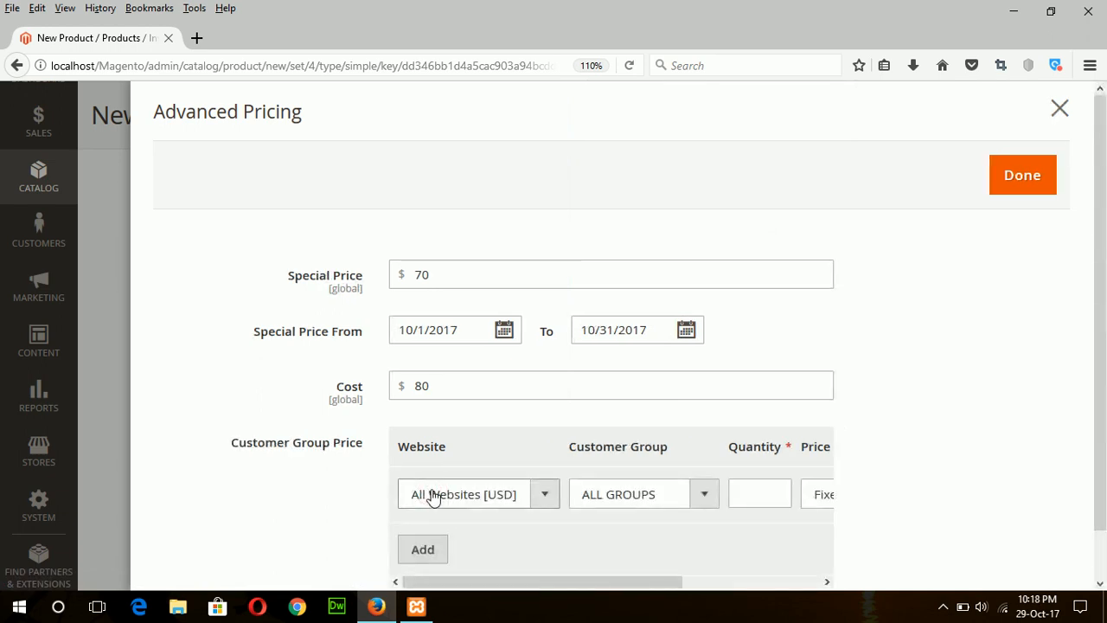
mouse_move(528, 481)
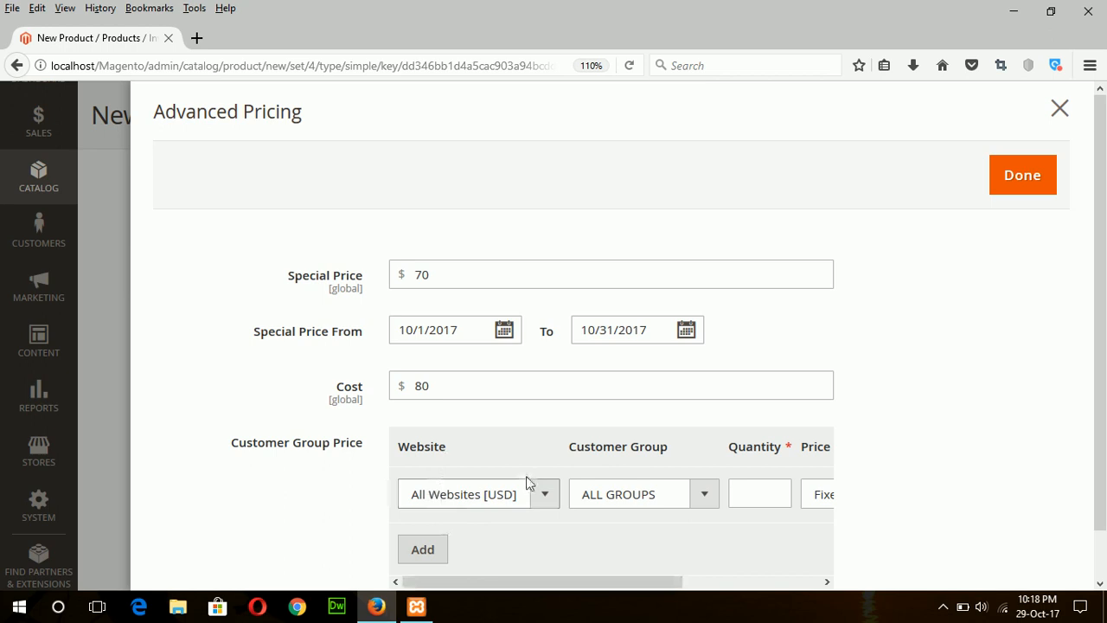
mouse_move(685, 491)
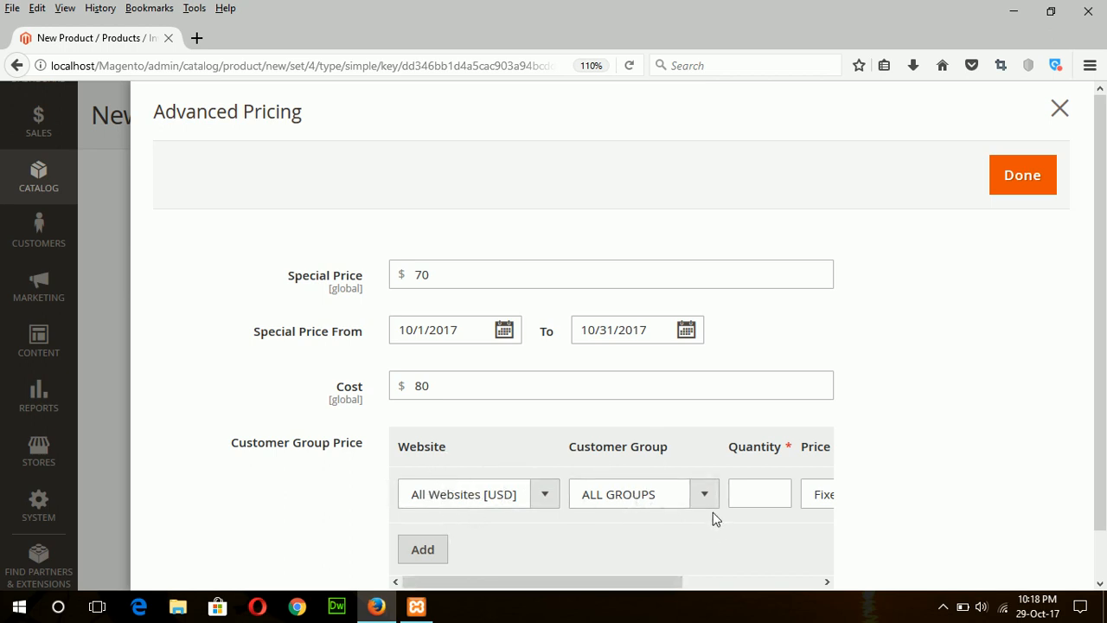
Enter the first tier price: 60 for quantity 2
left_click(759, 495)
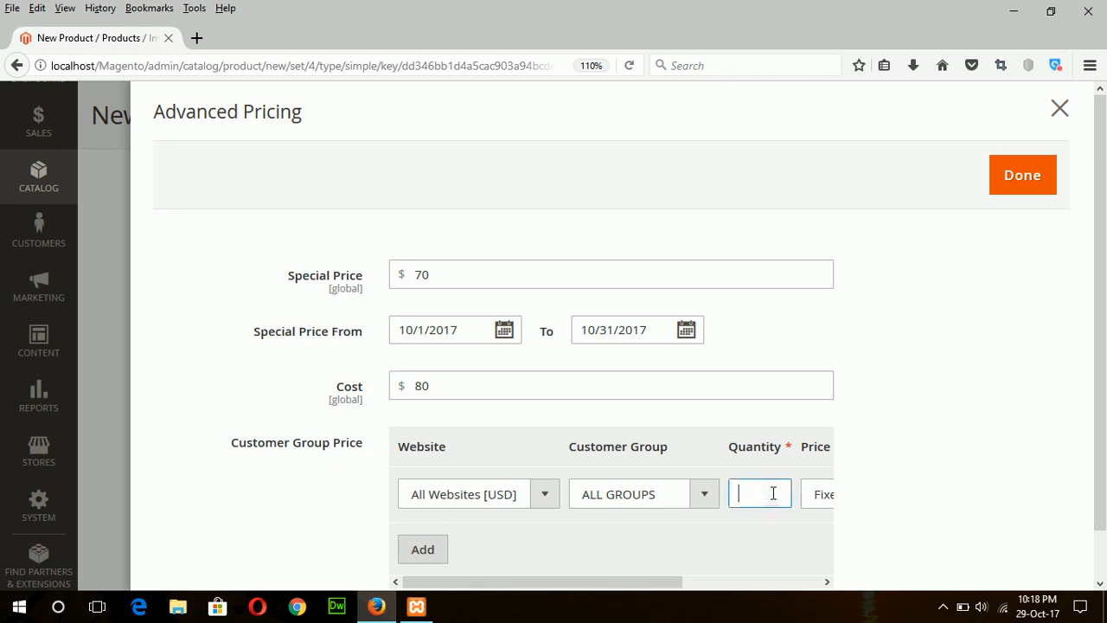
type("2")
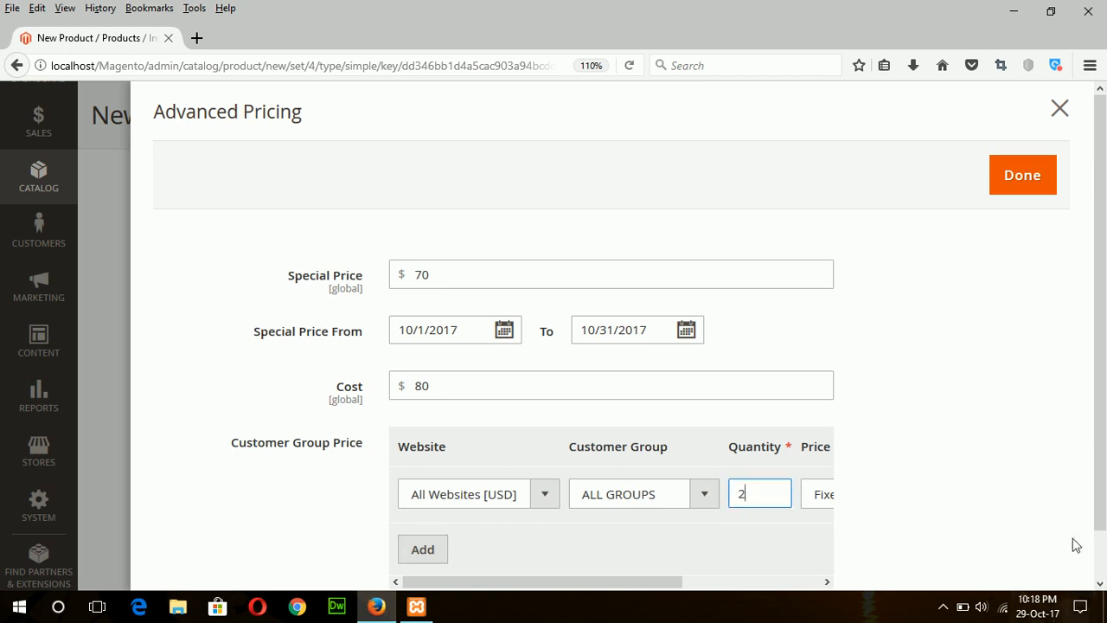
left_click(827, 581)
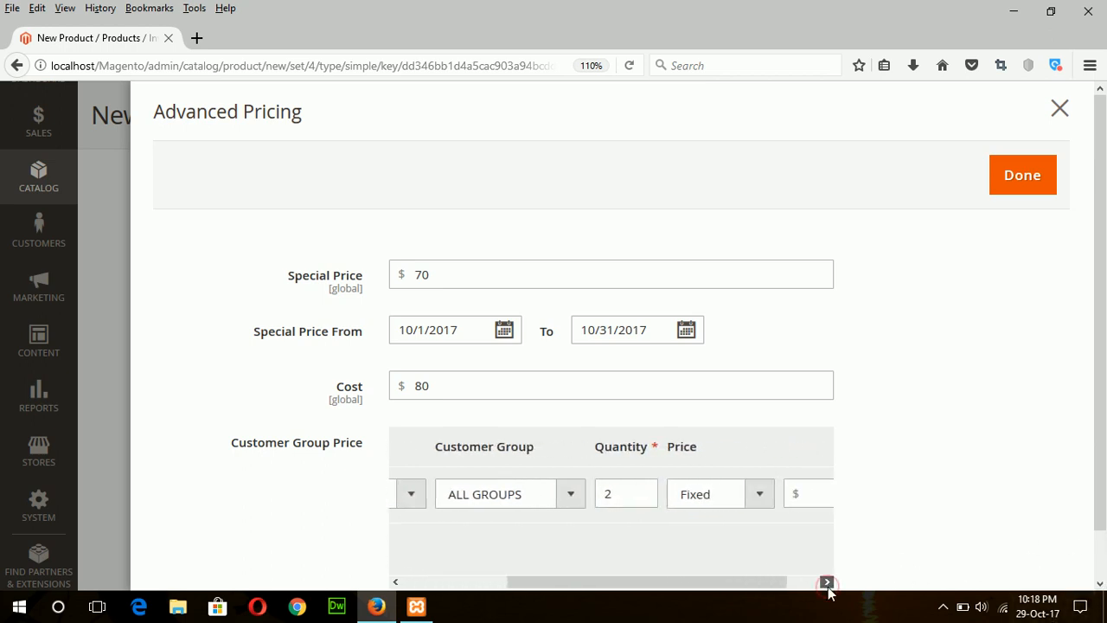
left_click(827, 581)
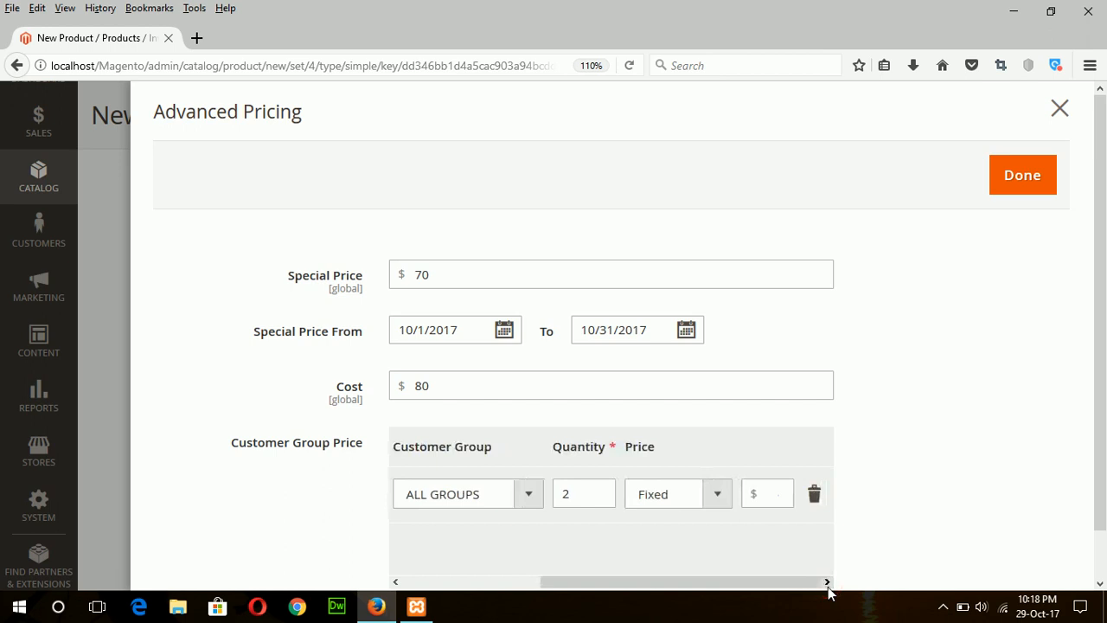
left_click(768, 492)
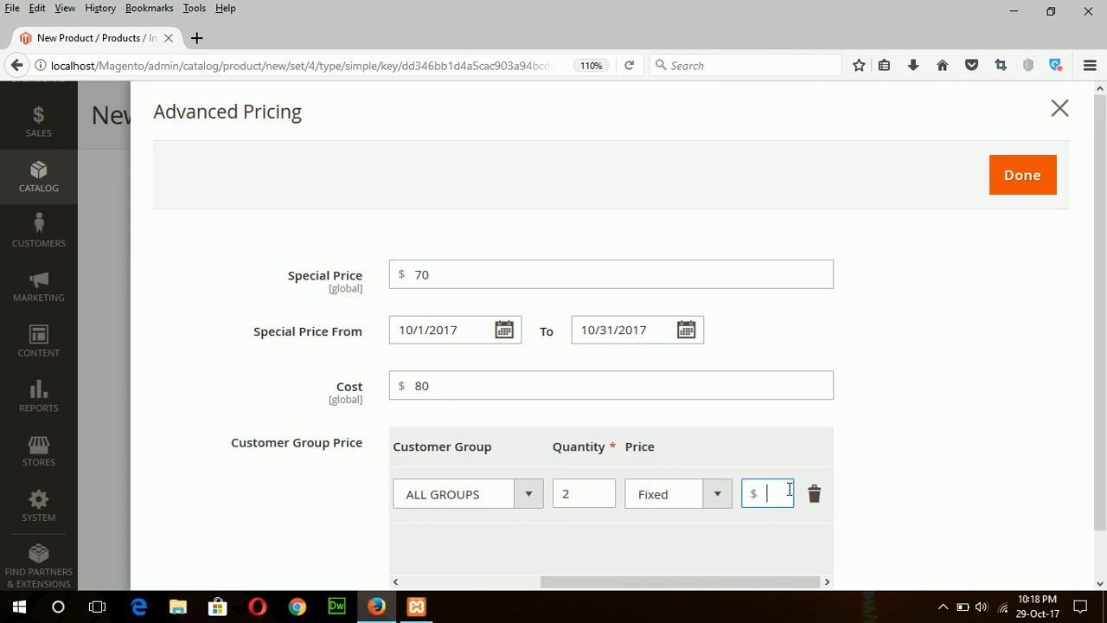
type("6")
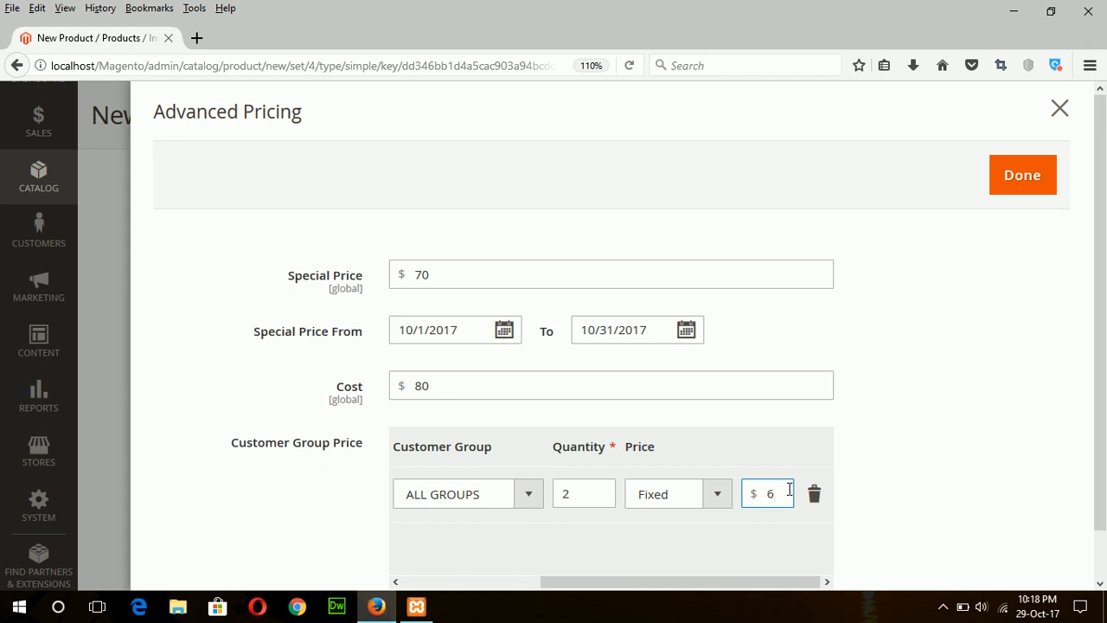
type("0")
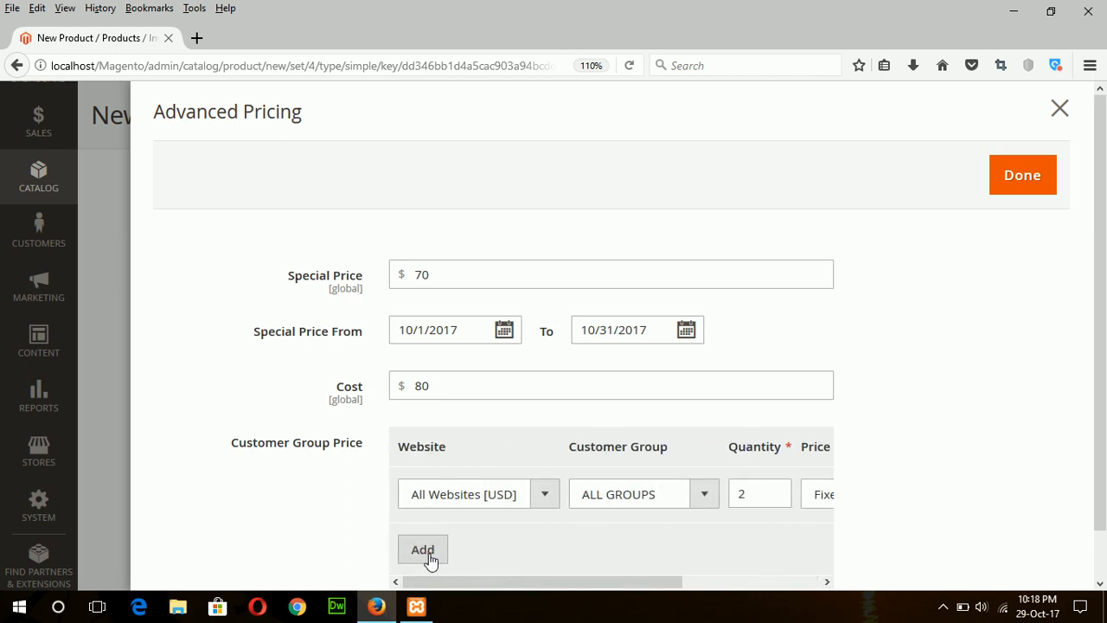
Add a second tier price of 55 for quantity 4
left_click(422, 550)
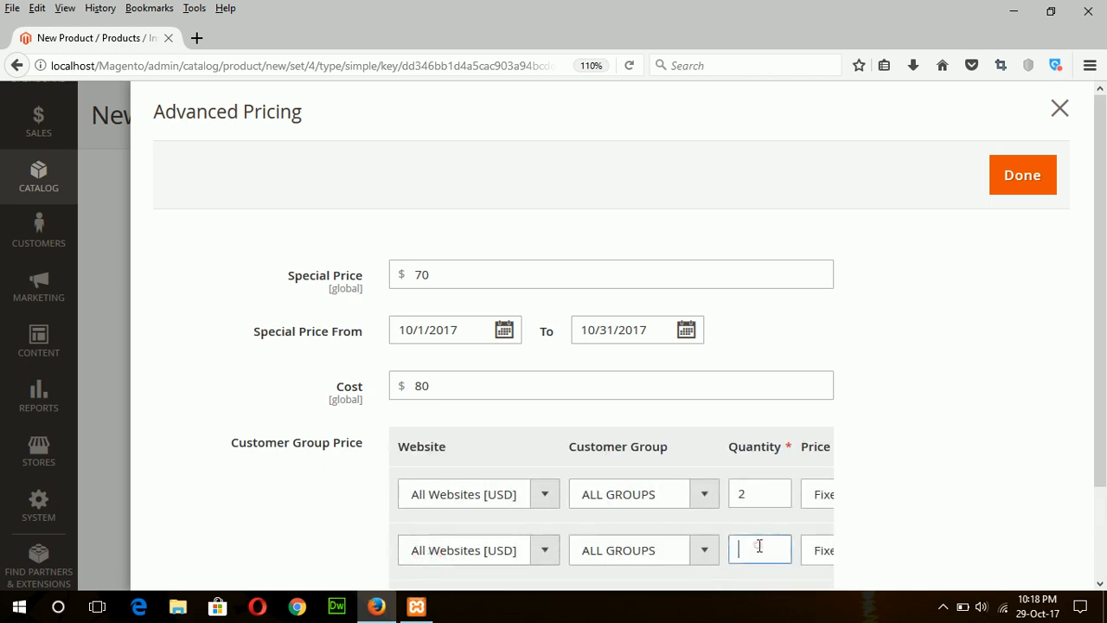
type("4")
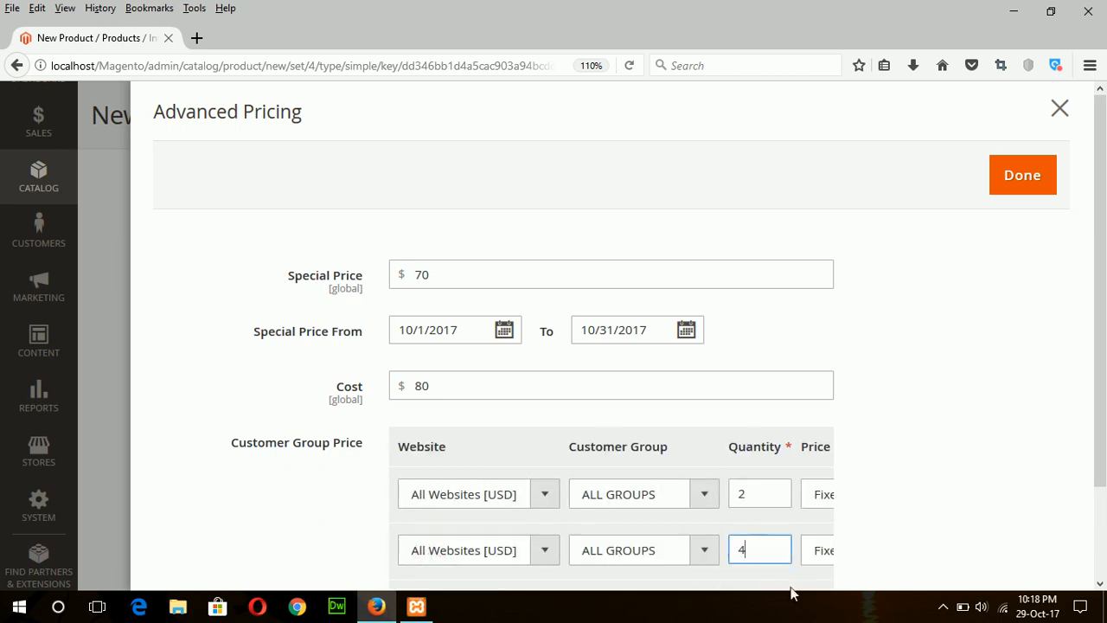
scroll("down", 3)
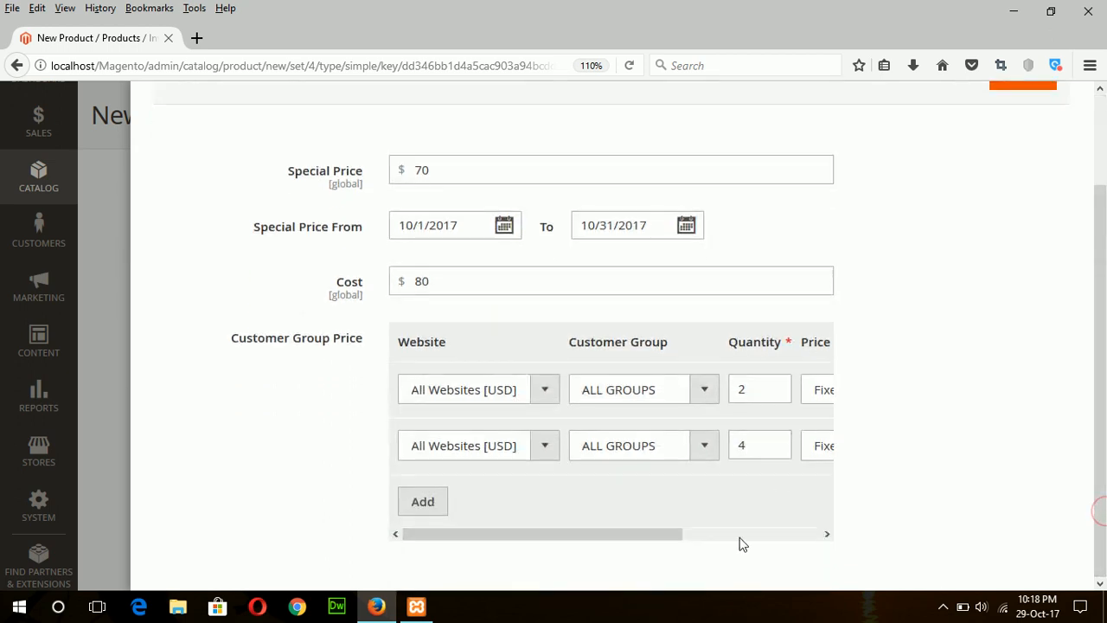
scroll("right", 3)
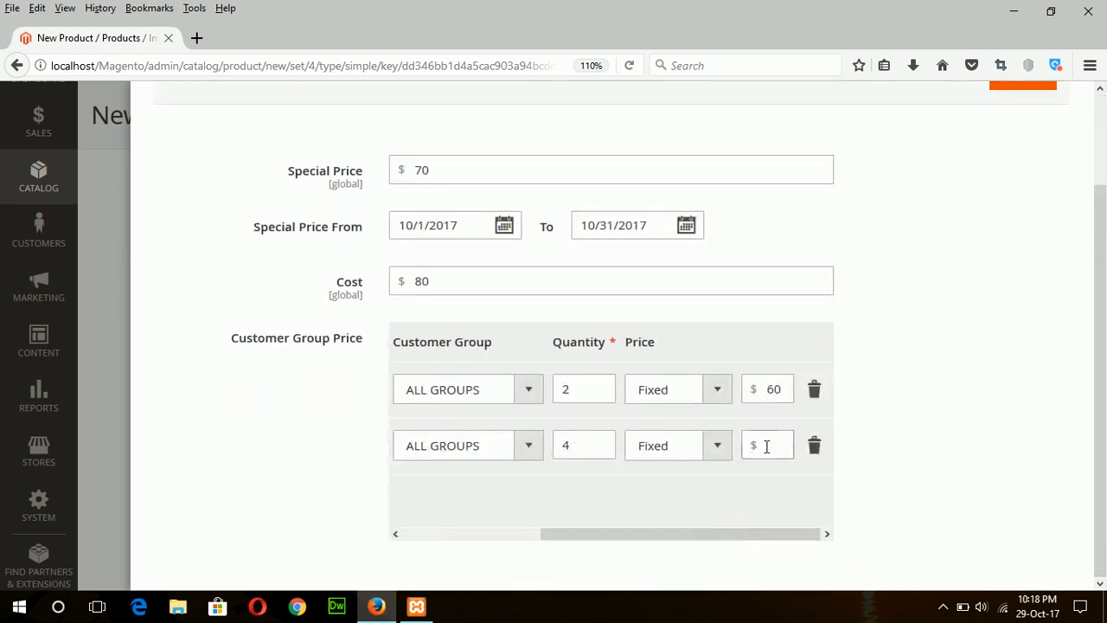
left_click(768, 445)
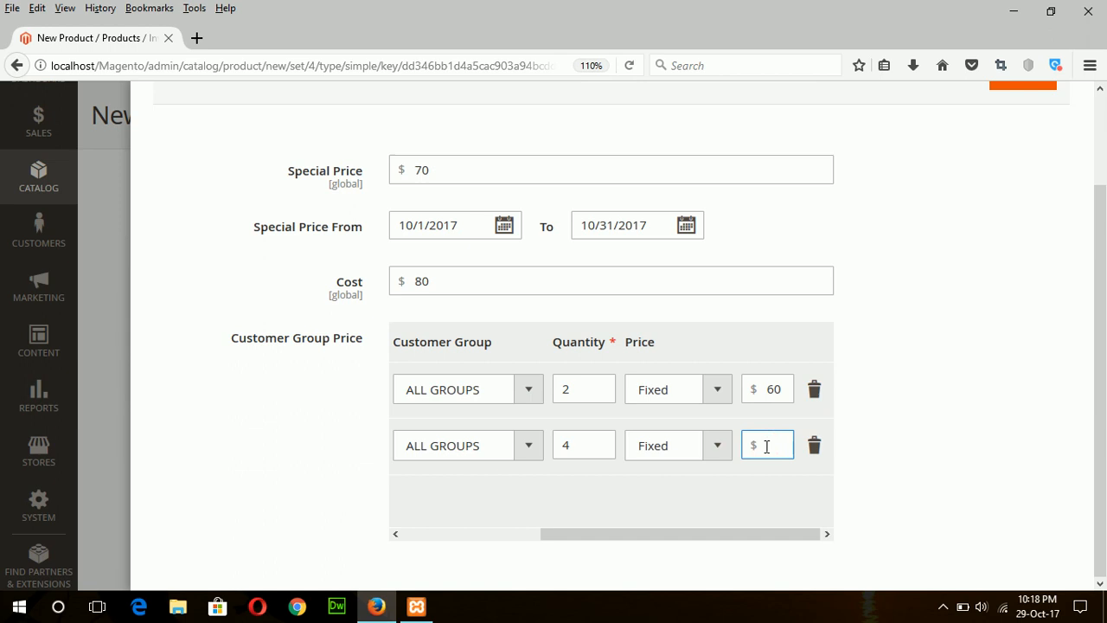
type("55")
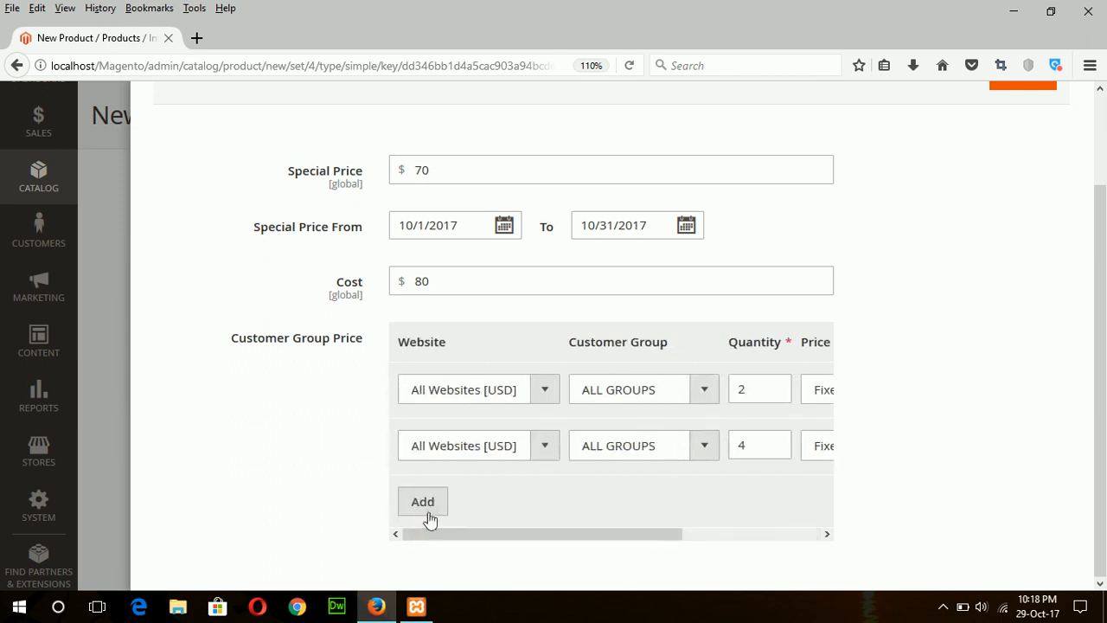
Add a third tier price row for quantity 5 and enter its price
left_click(422, 502)
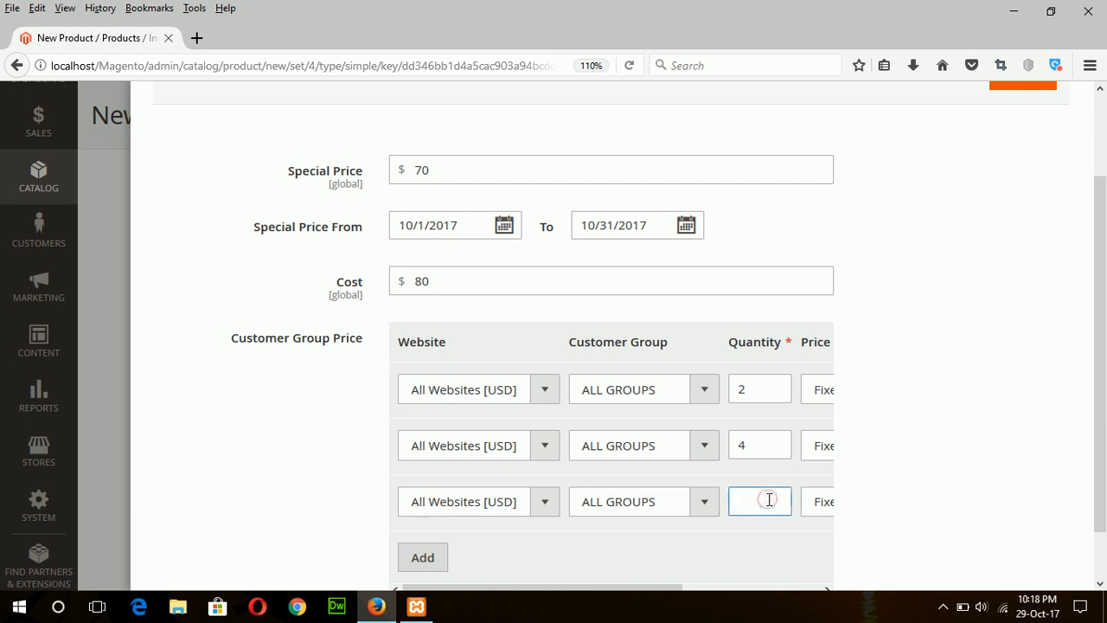
type("5")
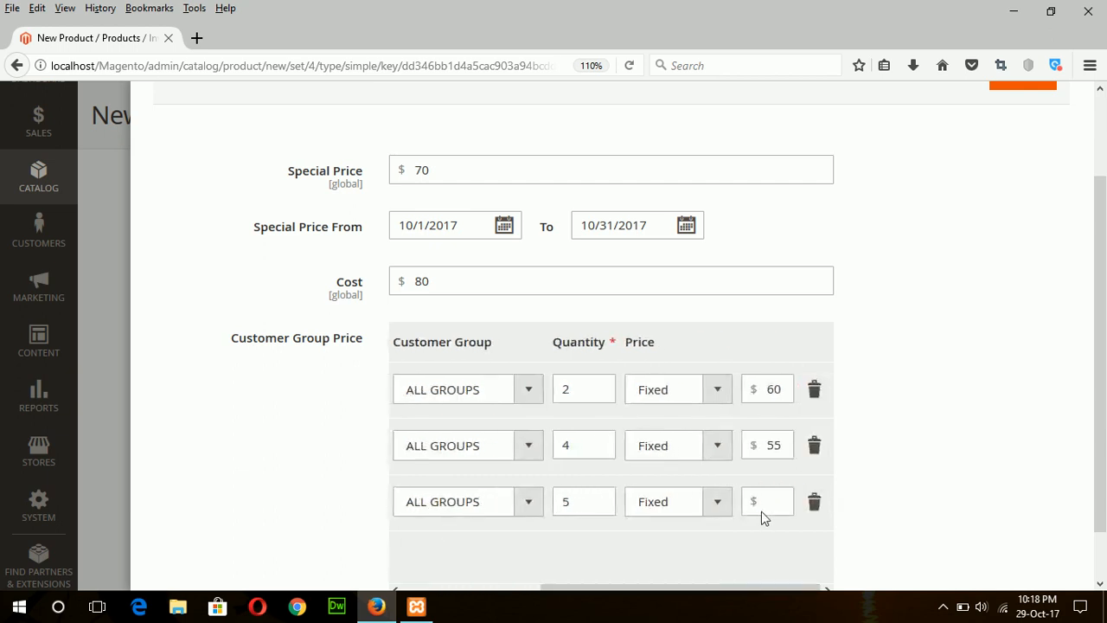
left_click(768, 502)
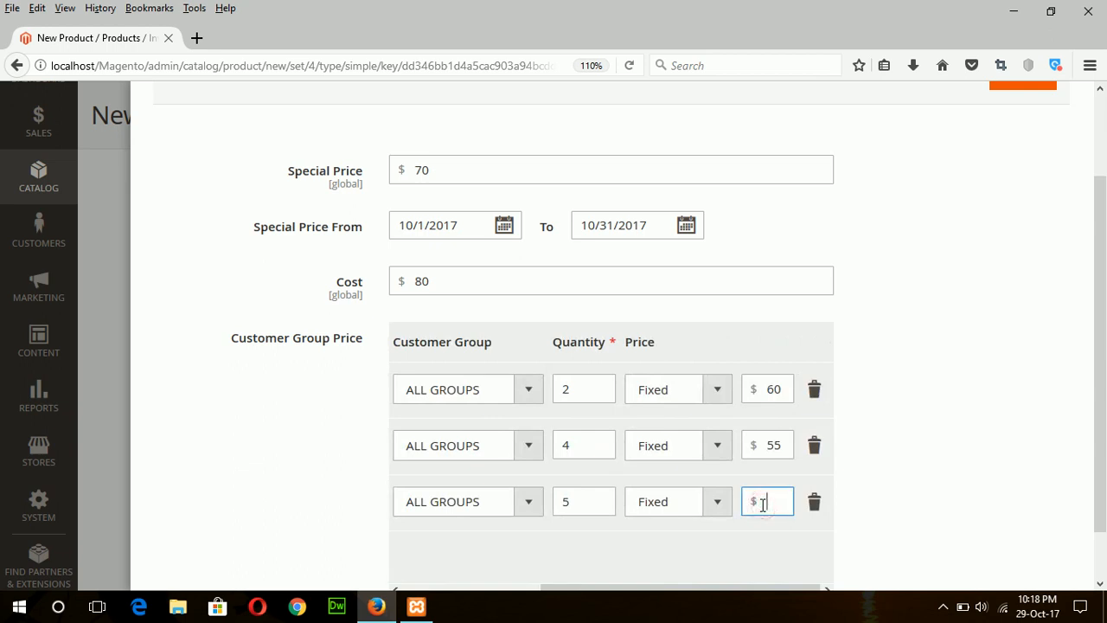
type("5")
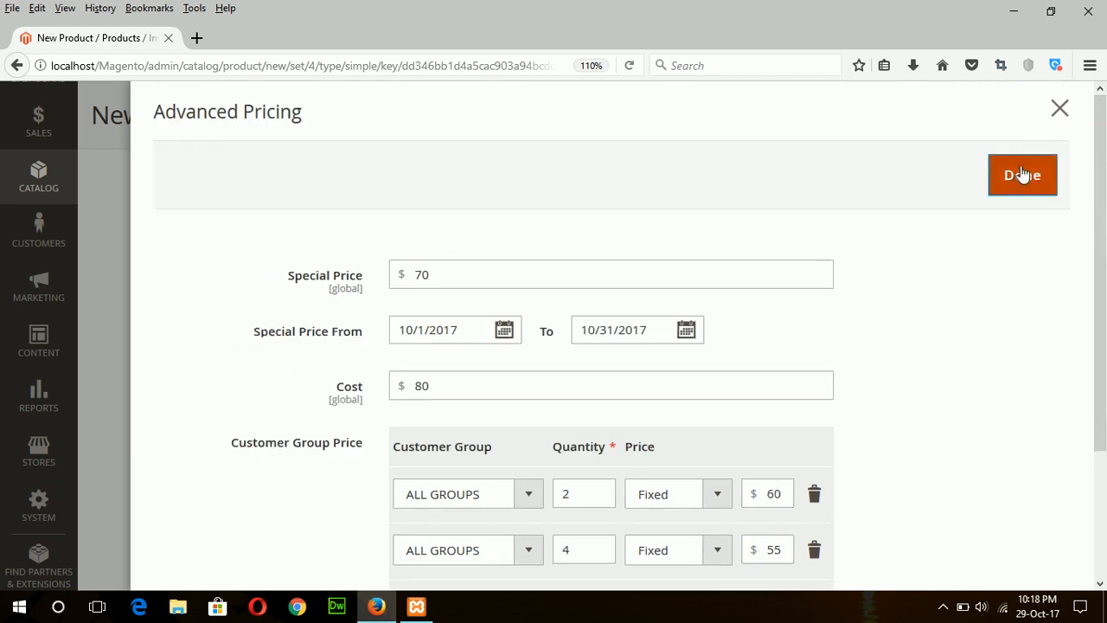
Close Advanced Pricing, save Primary Science Book, and switch to the storefront Customer View
left_click(1022, 174)
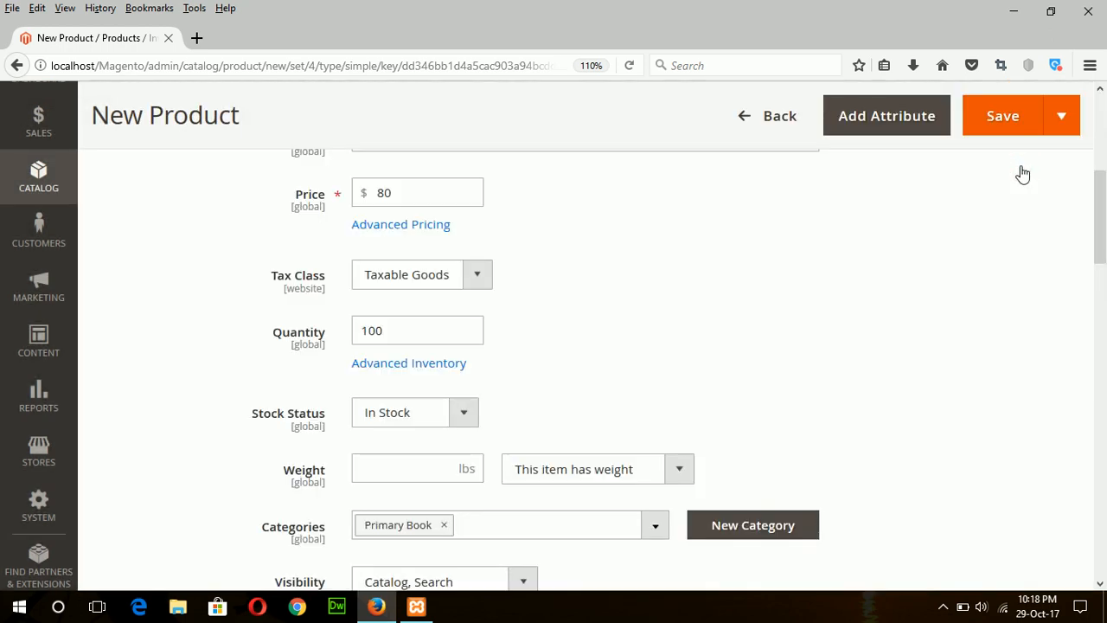
mouse_move(1003, 114)
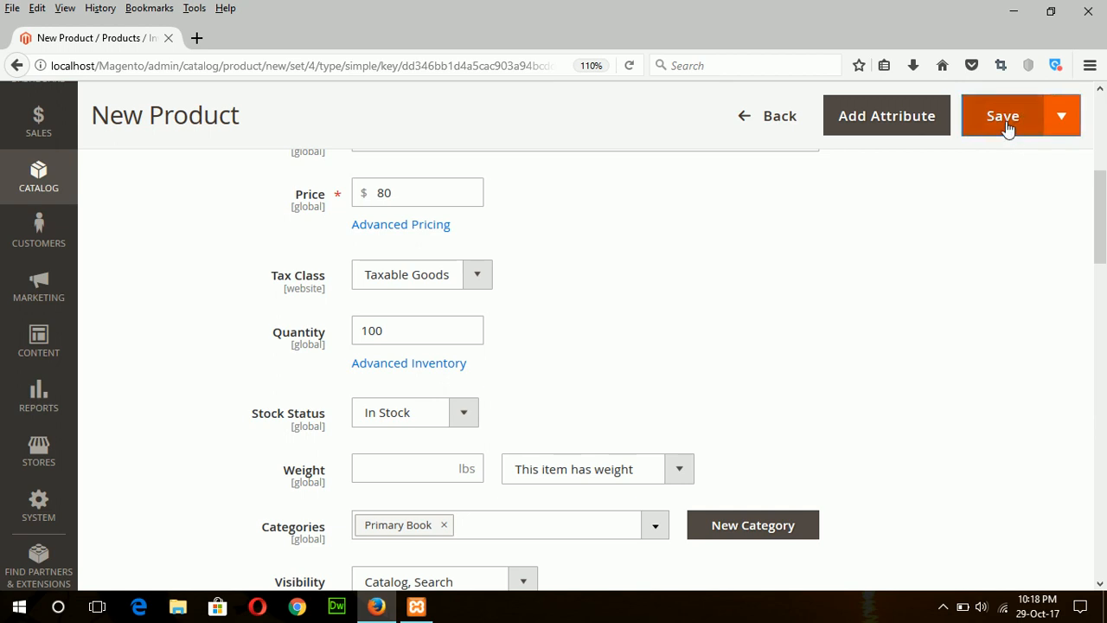
left_click(1001, 114)
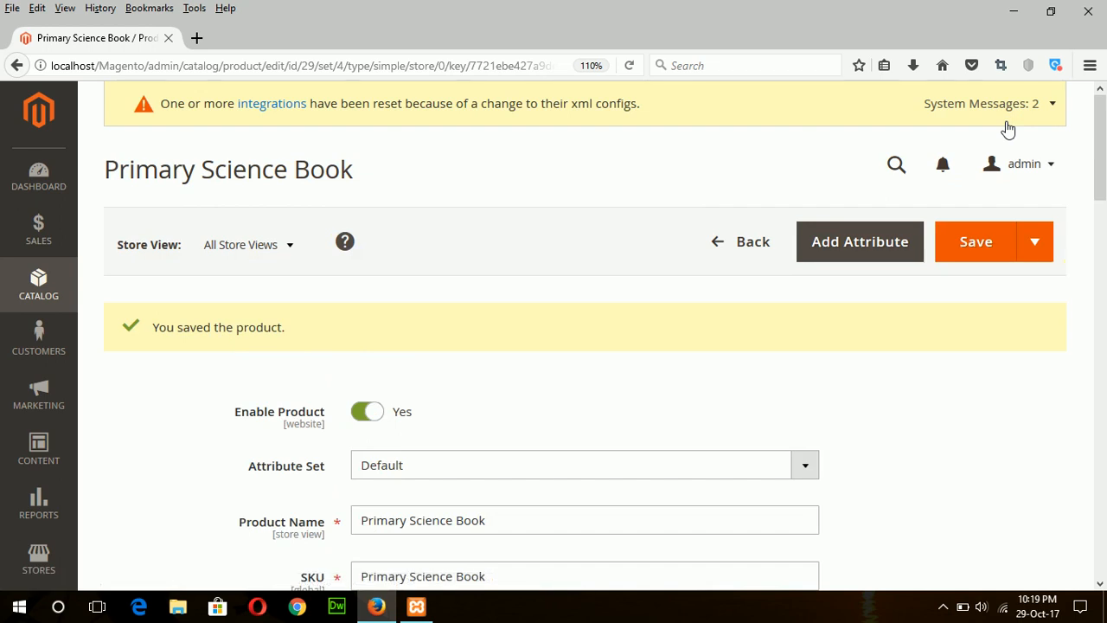
mouse_move(1020, 169)
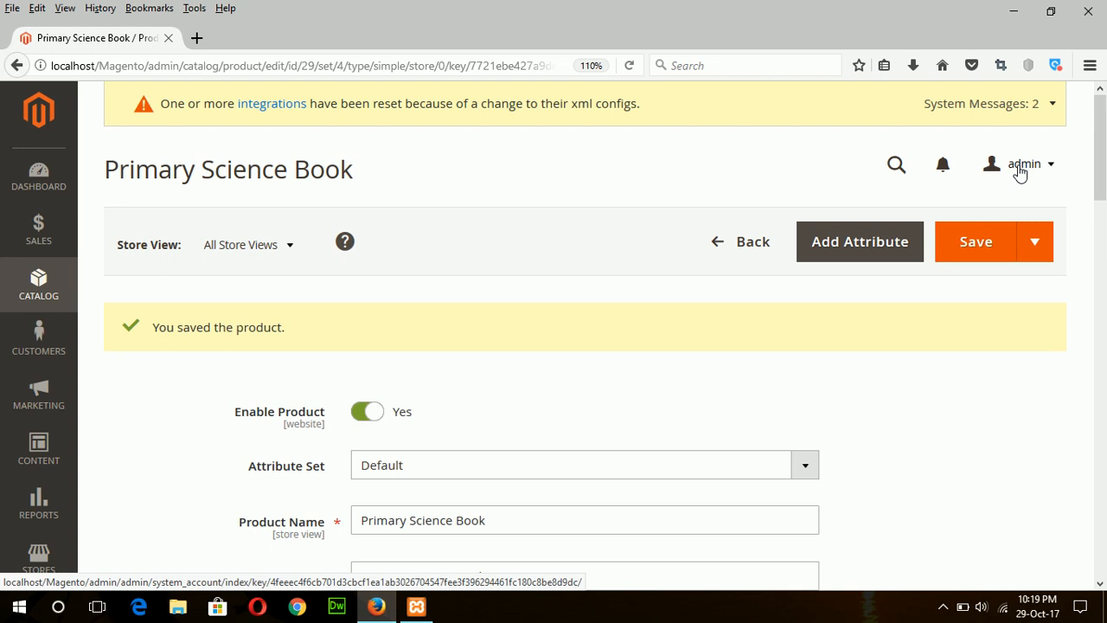
left_click(197, 38)
type("localhost/Magento/")
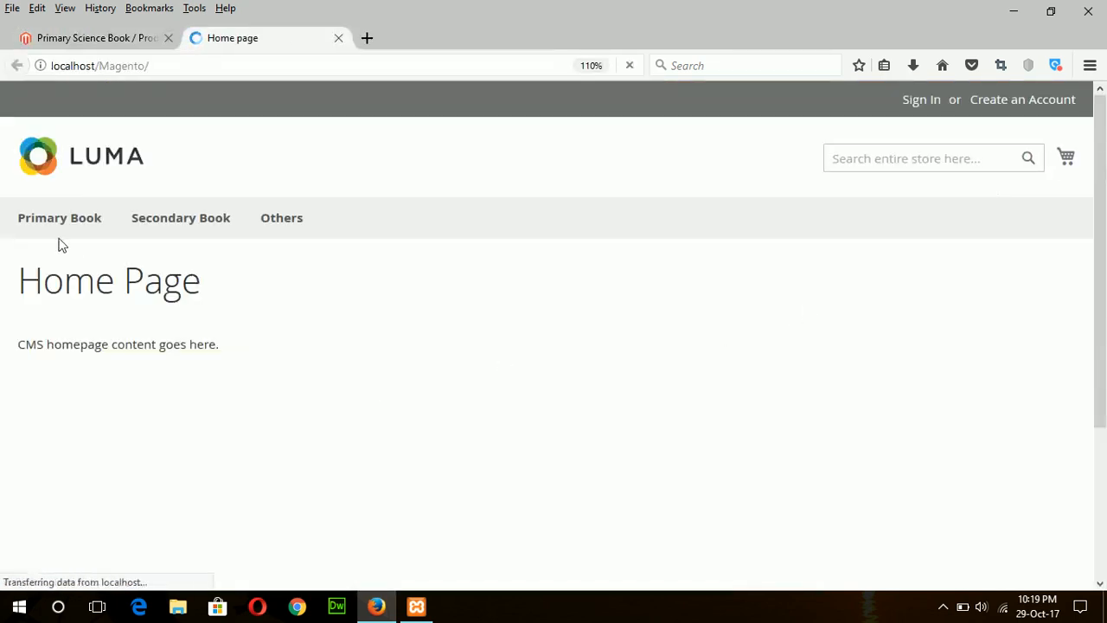
mouse_move(59, 218)
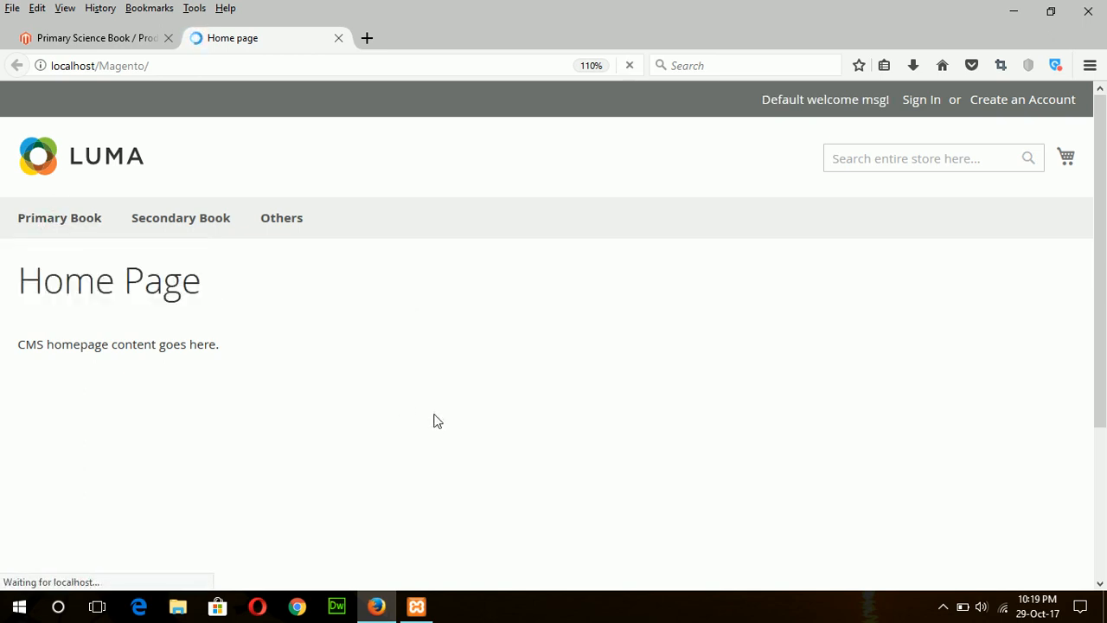
Browse from the Primary Book category to the Primary Science Book page and view its tier price list
left_click(59, 218)
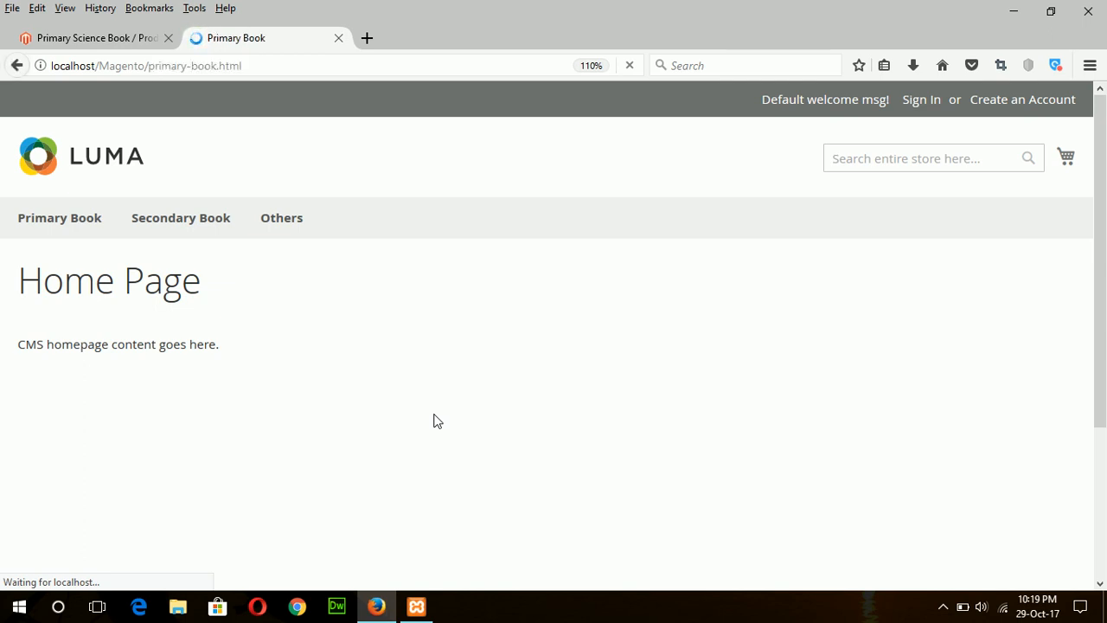
left_click(59, 218)
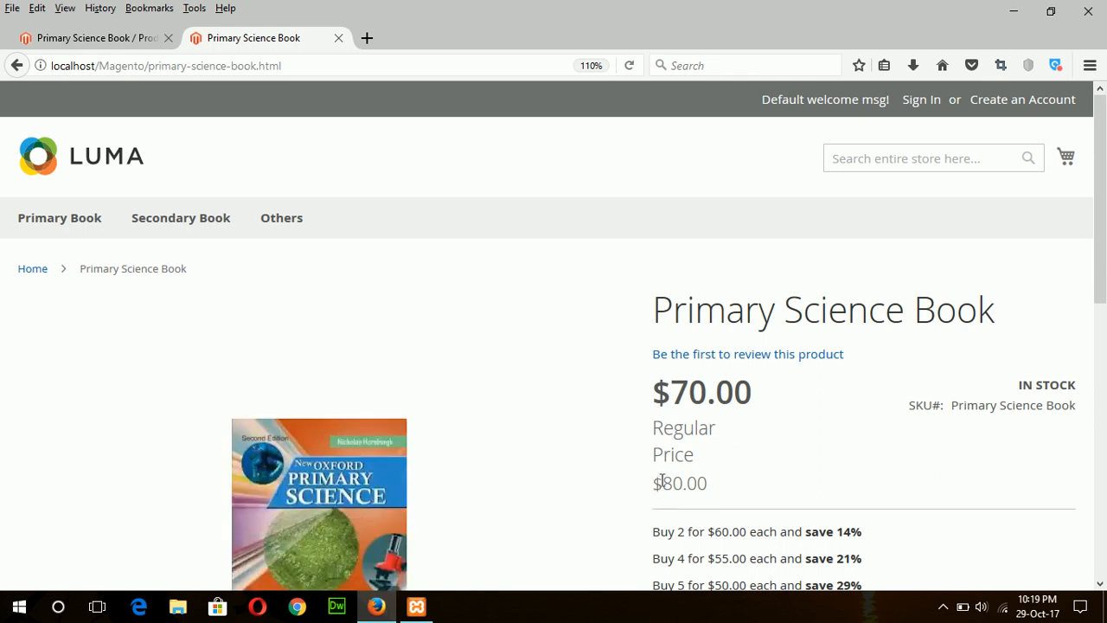
mouse_move(671, 478)
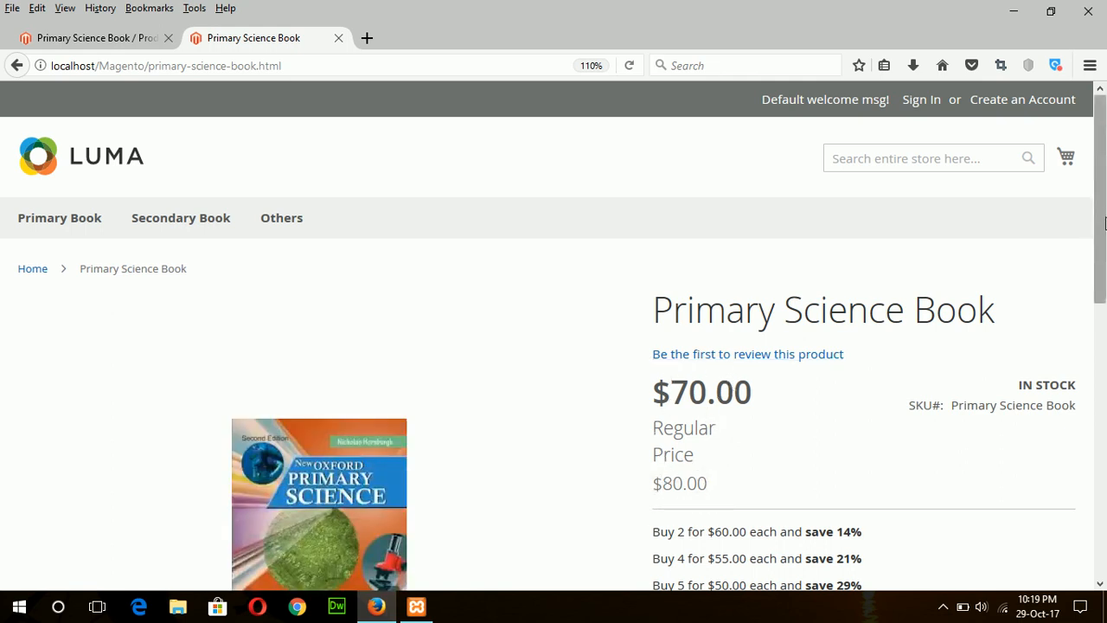
scroll("down", 3)
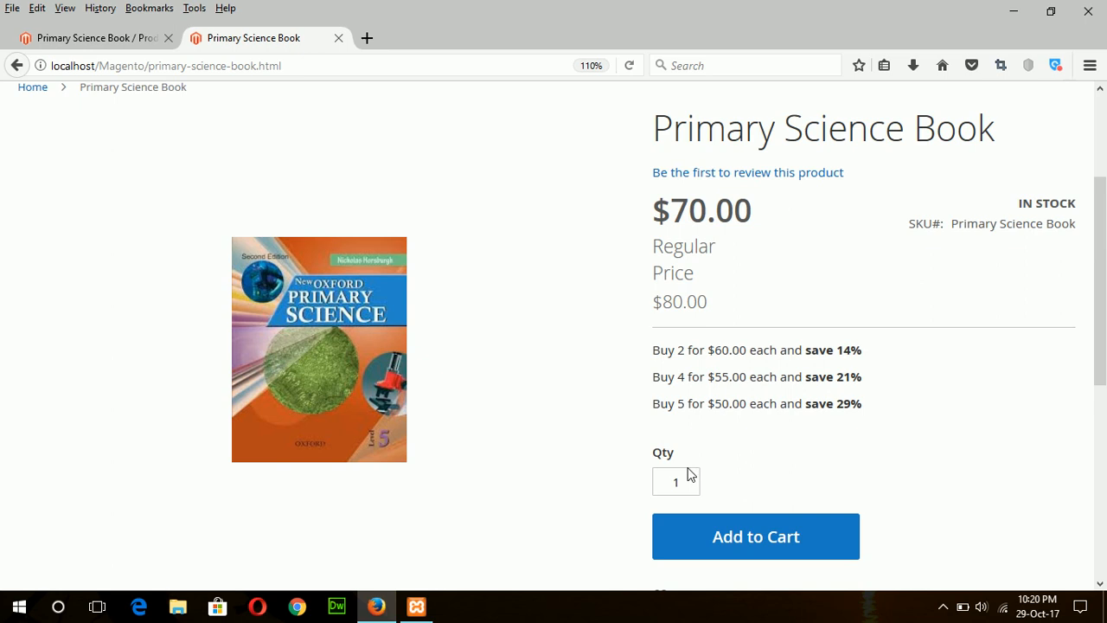
mouse_move(692, 214)
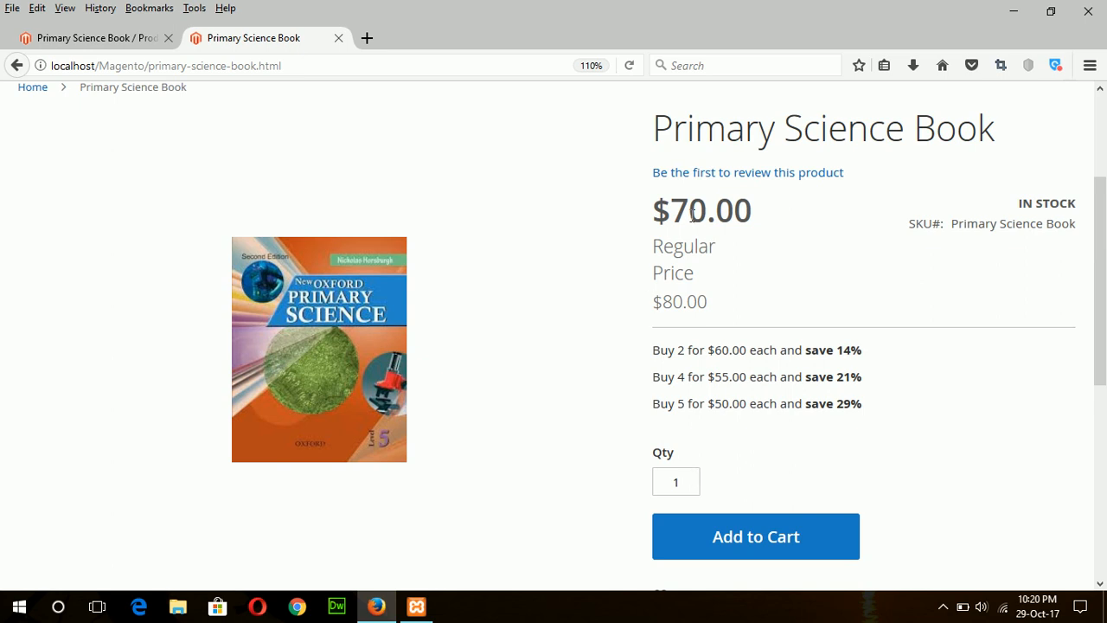
mouse_move(602, 432)
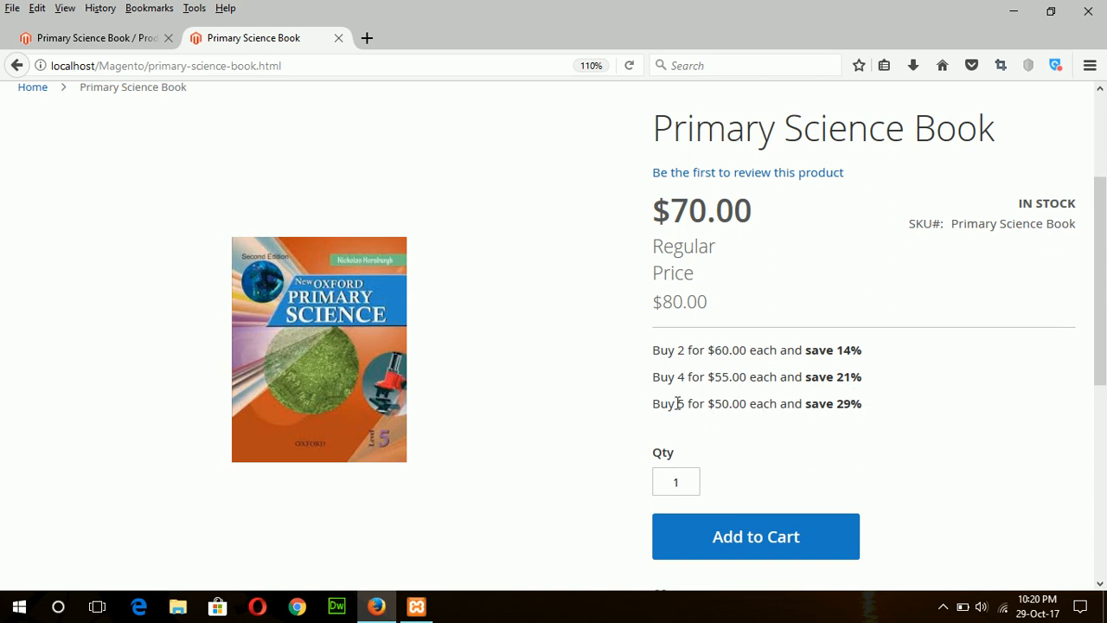
mouse_move(861, 419)
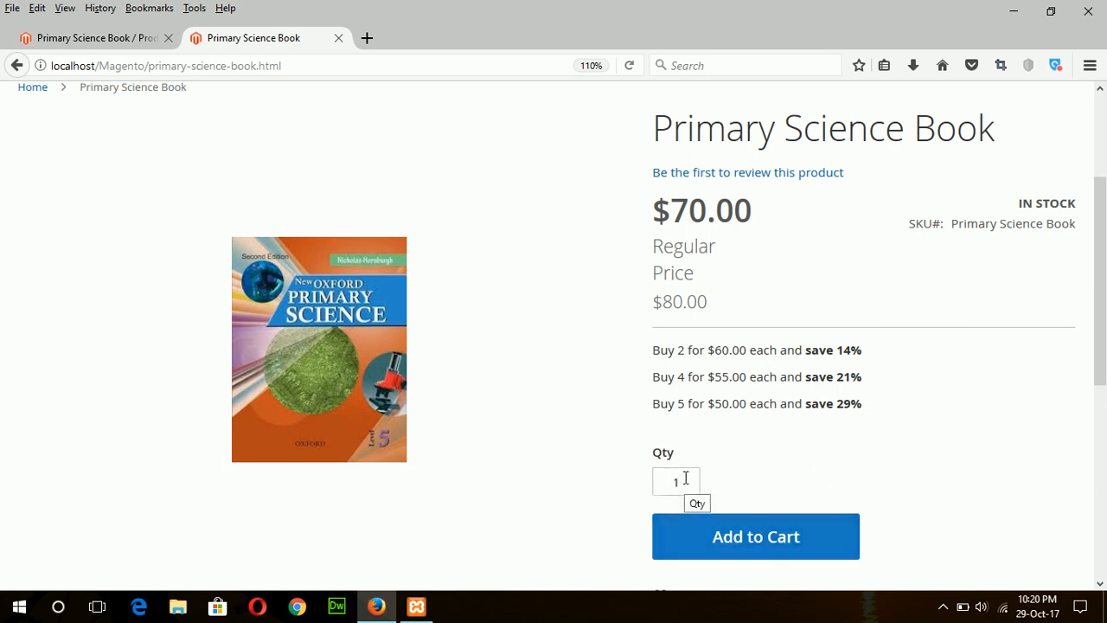
left_click(754, 536)
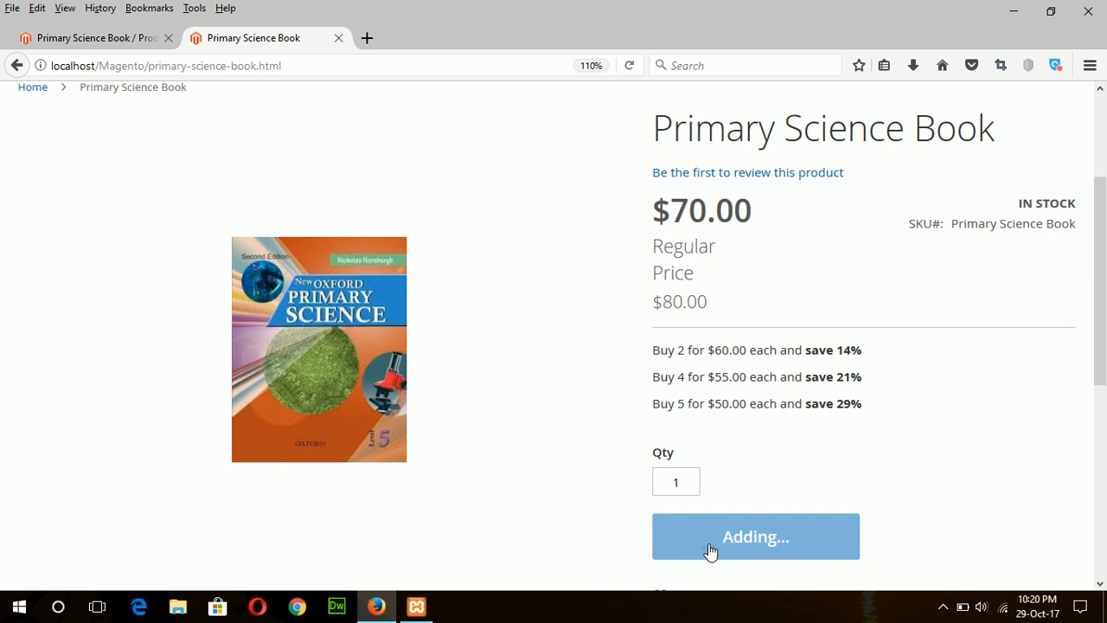
Add the book to the cart and update the mini-cart quantity to 4 at the $55 tier price
left_click(754, 536)
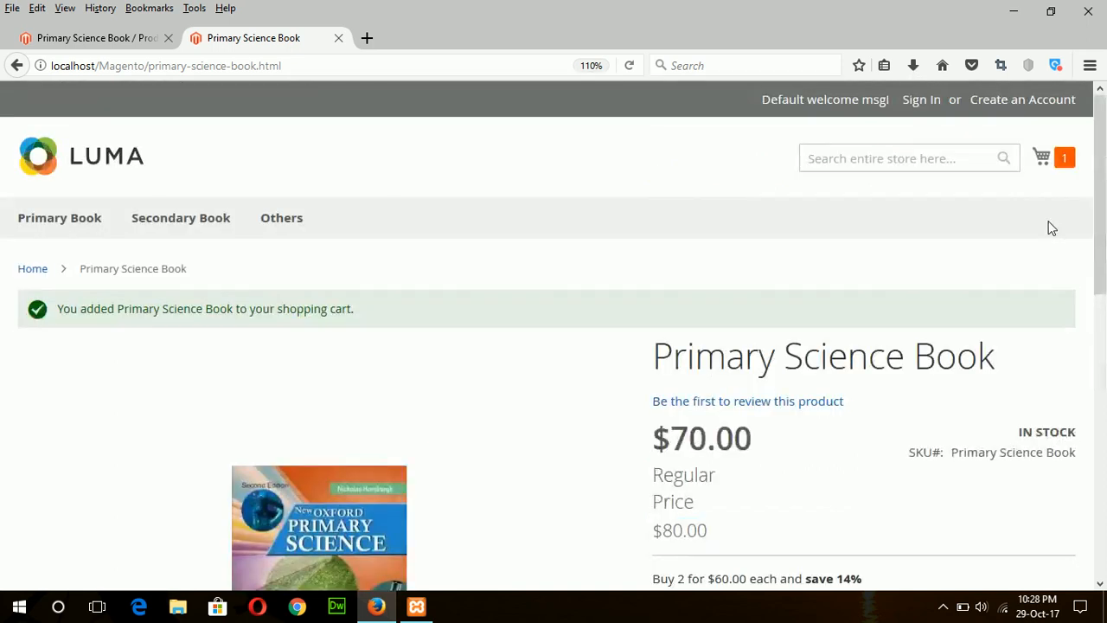
left_click(1041, 157)
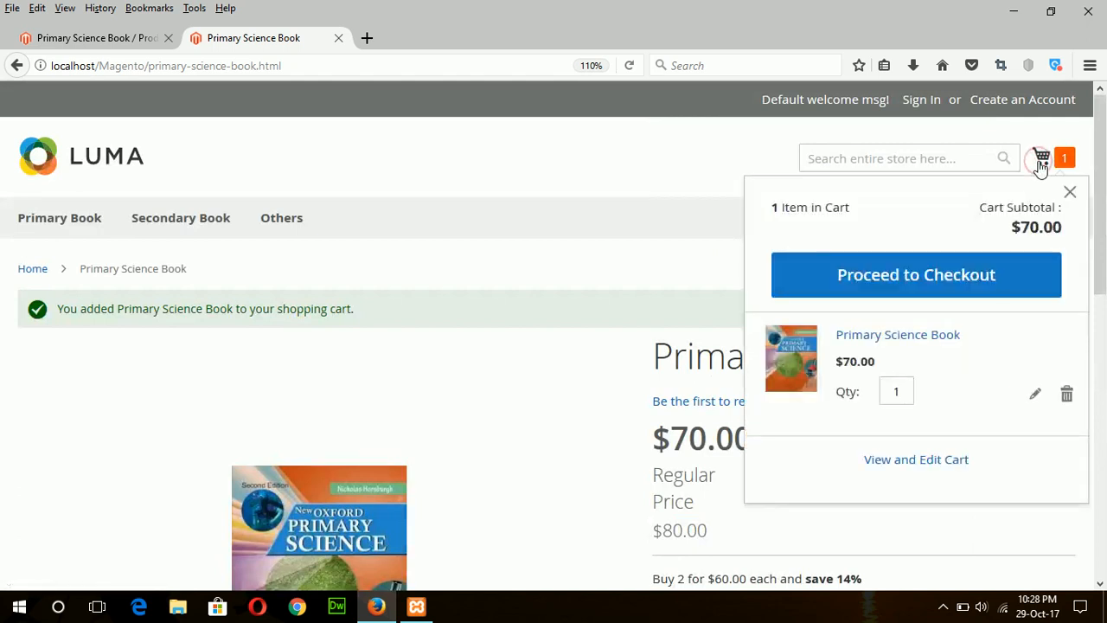
left_click(896, 391)
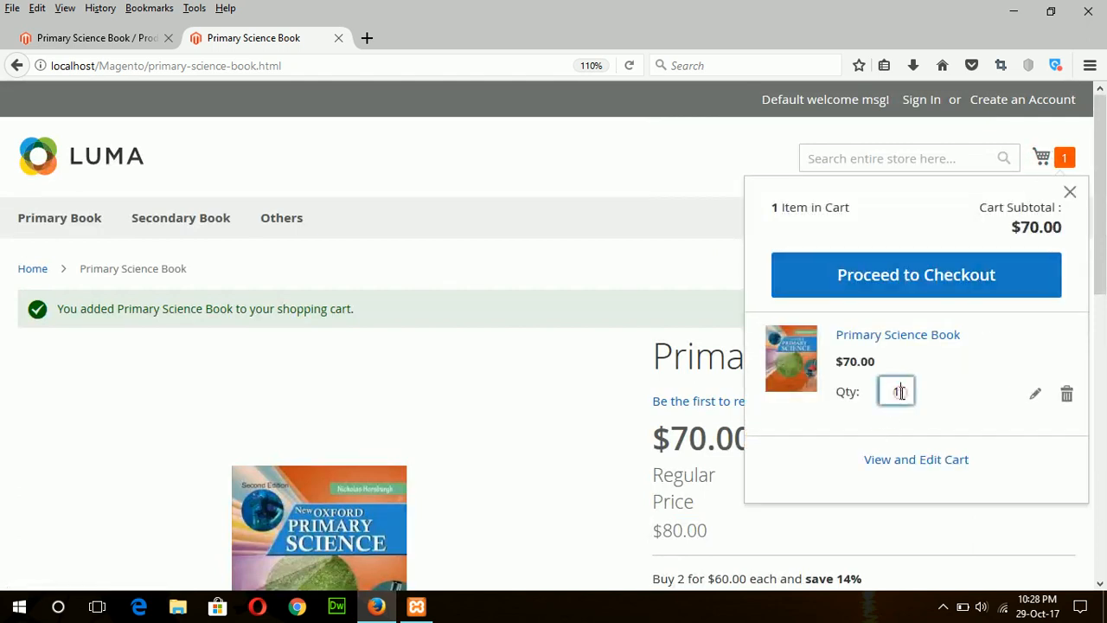
type("4")
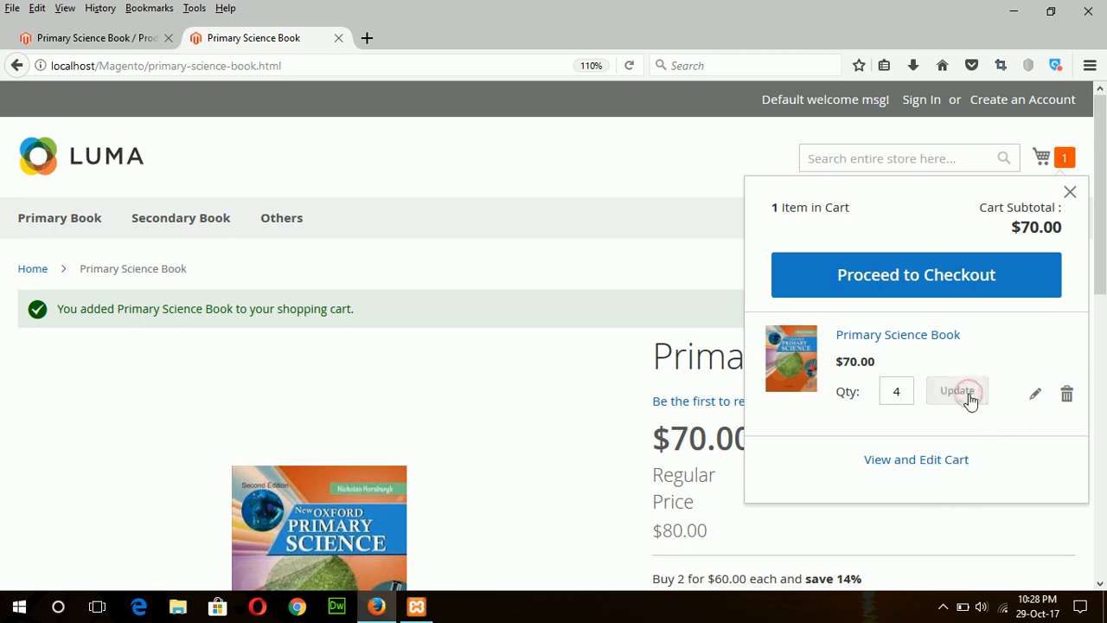
left_click(958, 391)
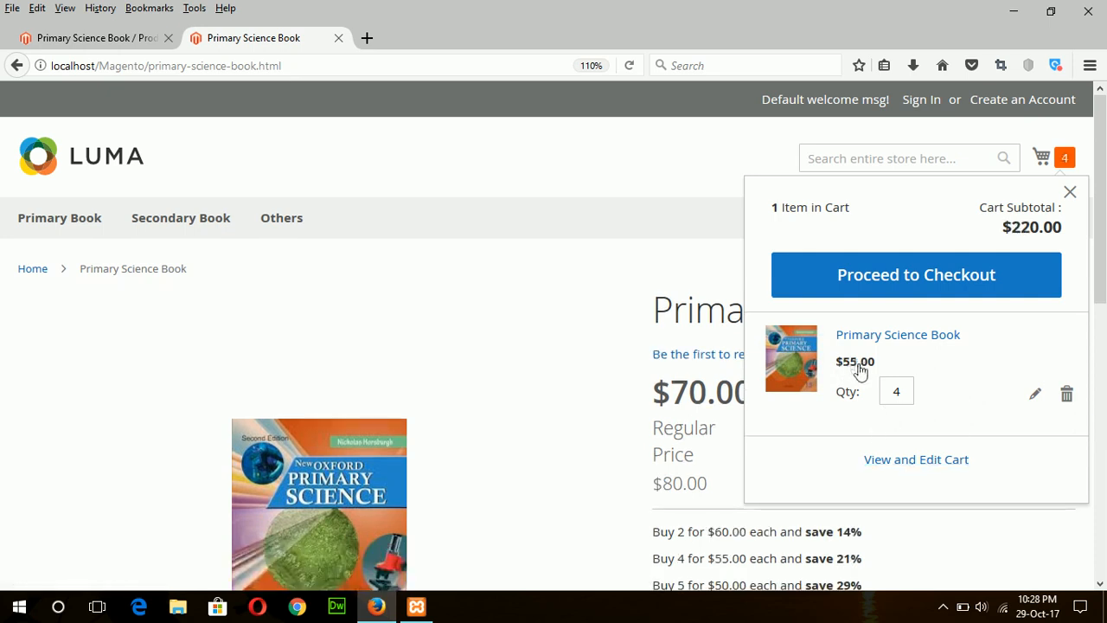
mouse_move(775, 581)
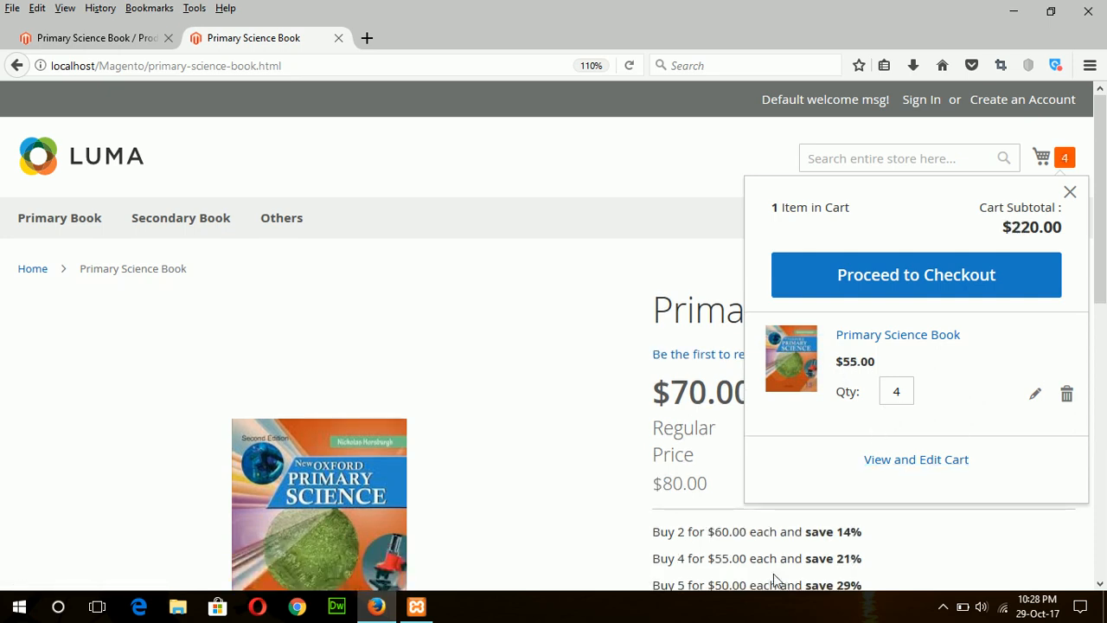
mouse_move(913, 408)
type("5")
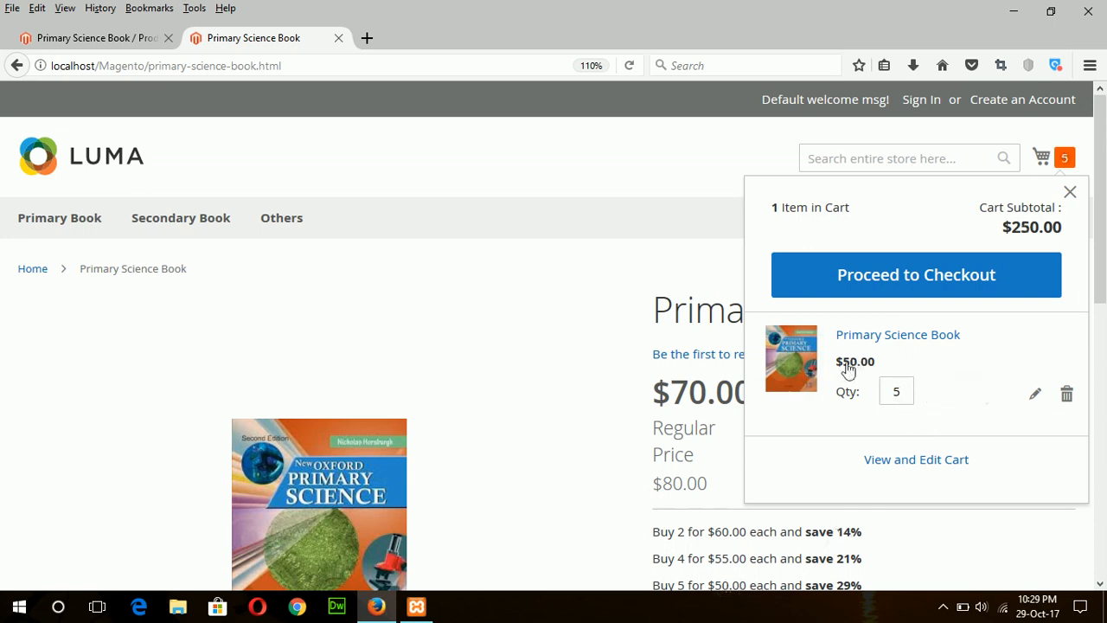
mouse_move(819, 454)
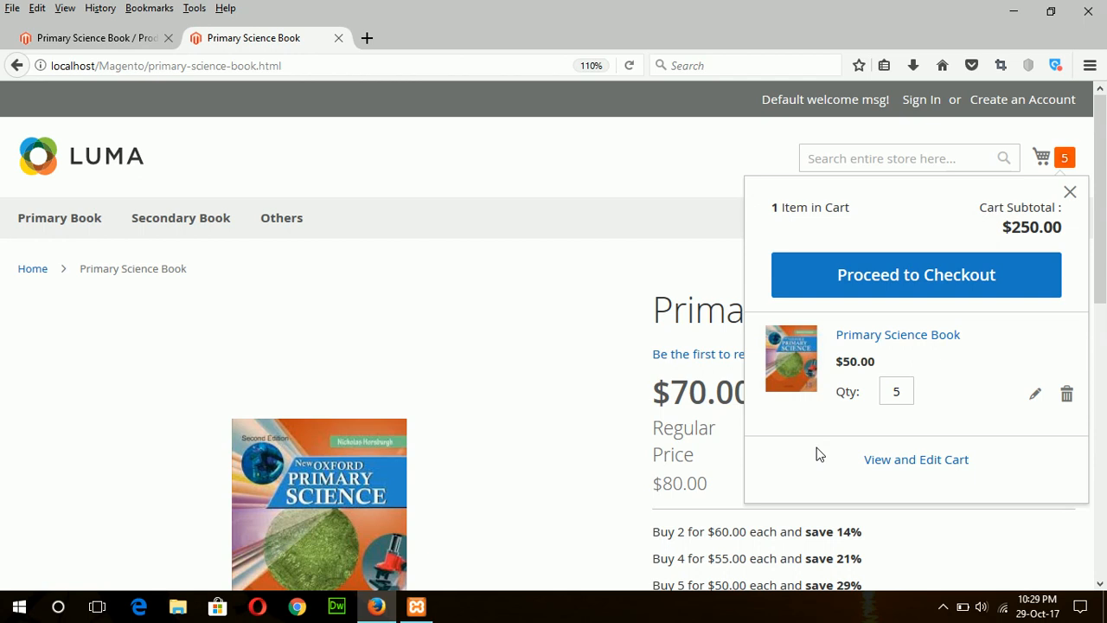
mouse_move(850, 415)
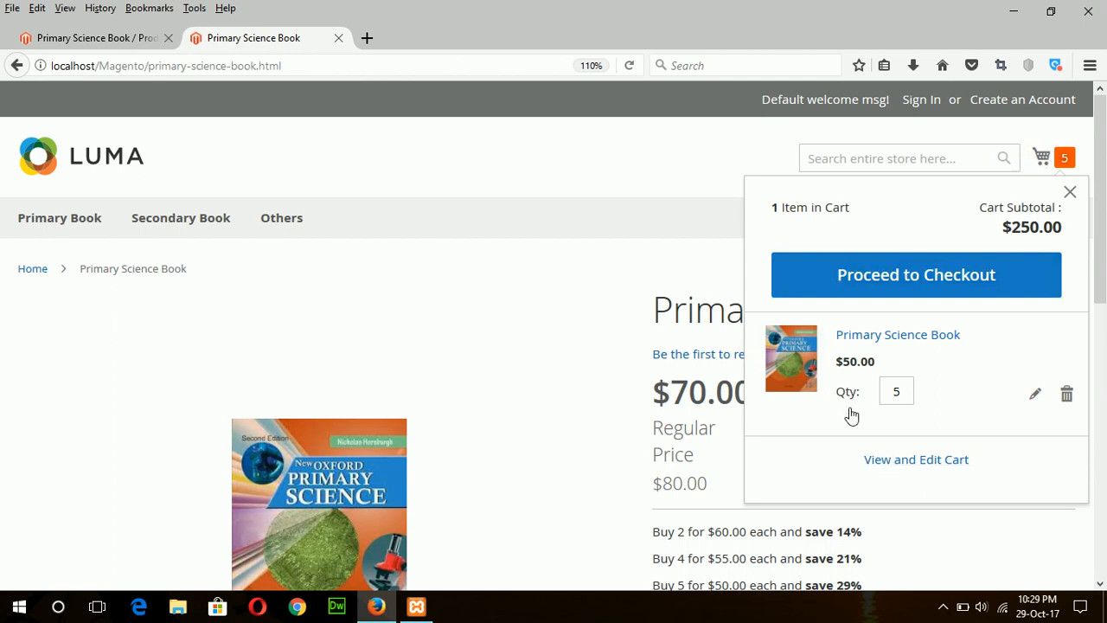